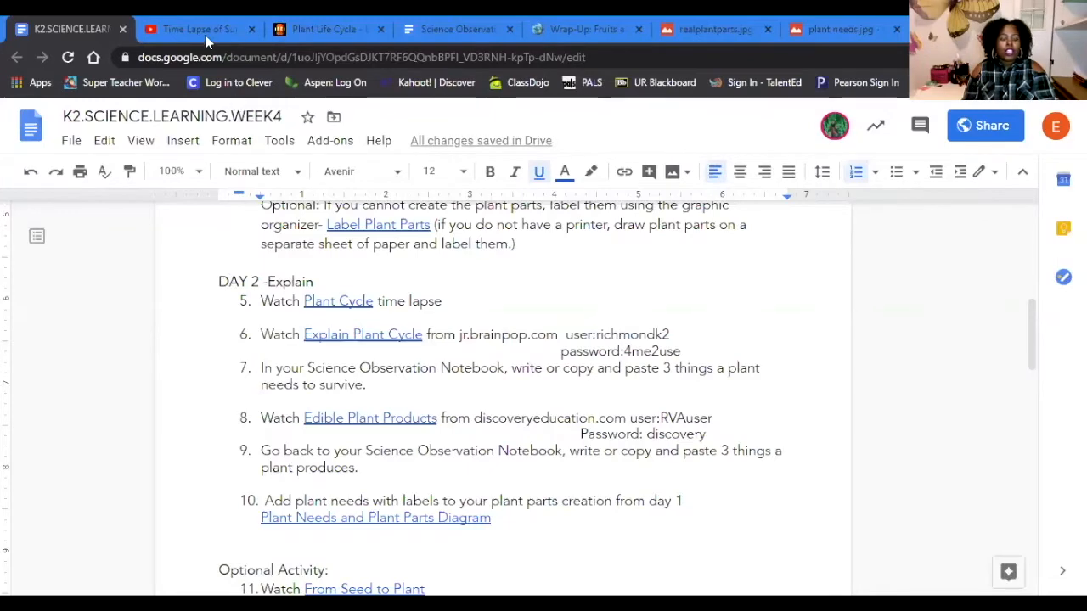
pyautogui.moveTo(630, 482)
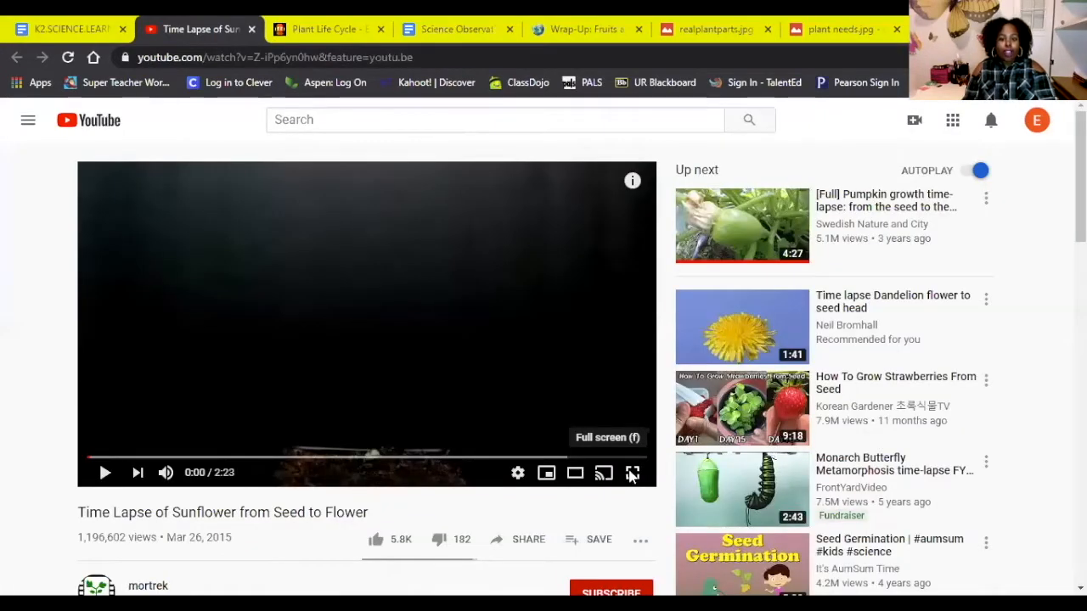
# Step: Watch the sunflower seed-to-flower time-lapse video full screen
pyautogui.click(632, 473)
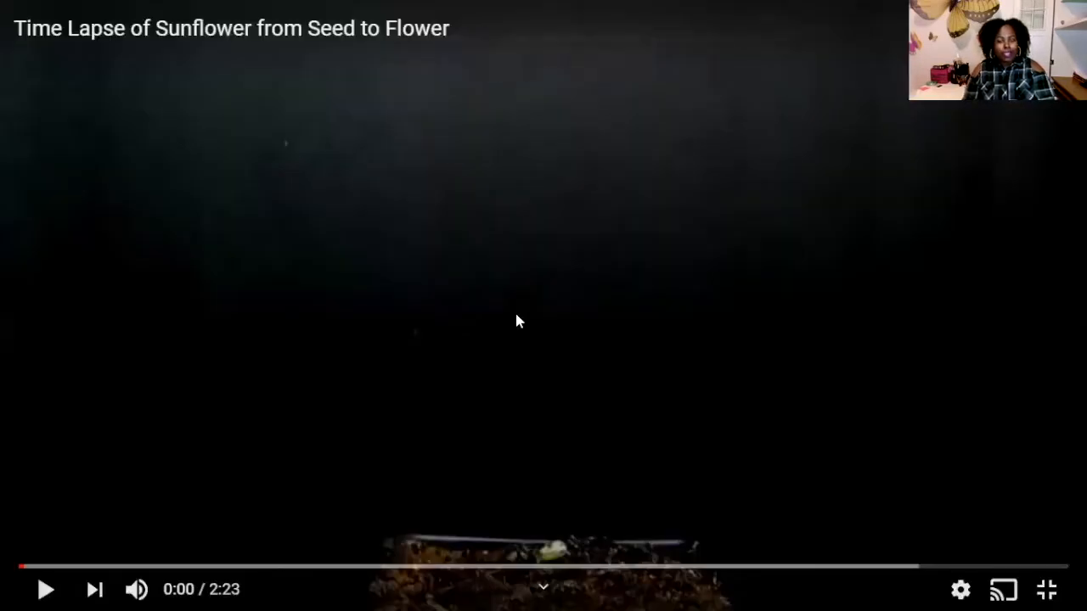
pyautogui.moveTo(772, 162)
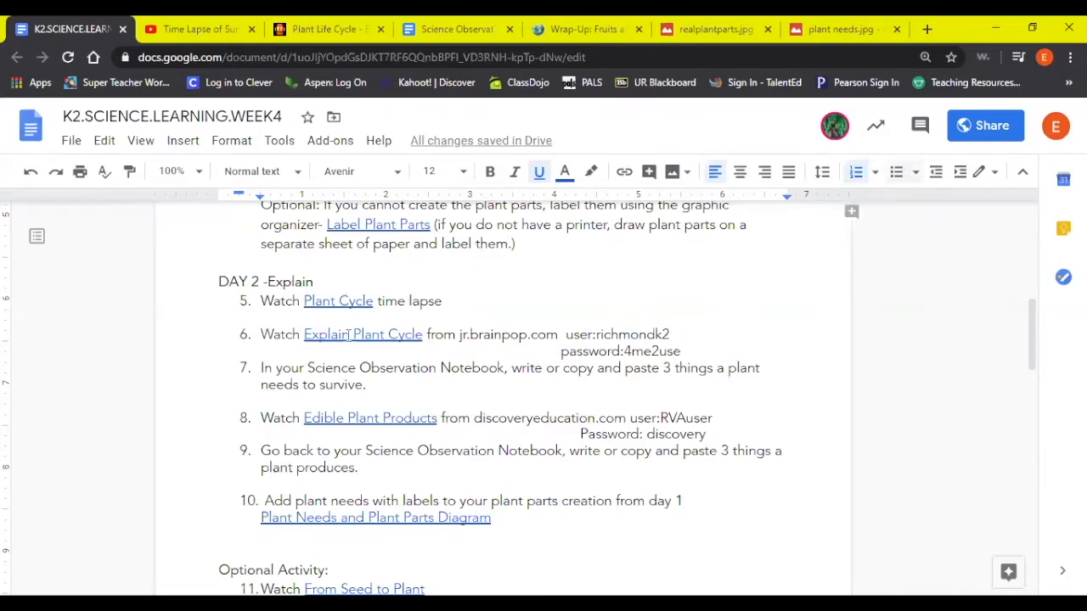
pyautogui.moveTo(344, 77)
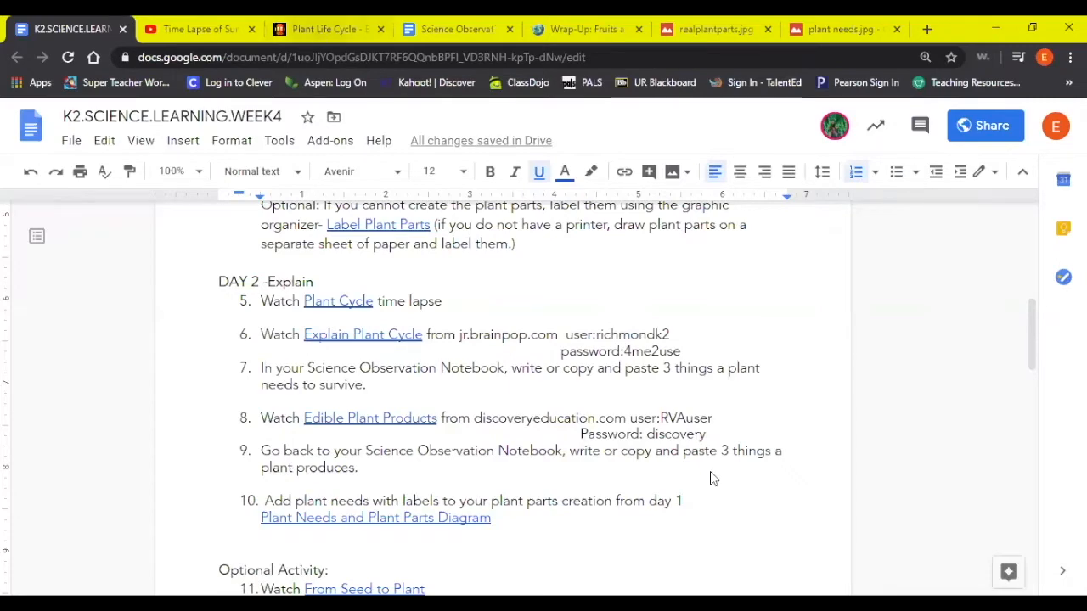
# Step: Bring up the BrainPOP Jr. Plant Life Cycle page for lesson item 6
pyautogui.click(327, 28)
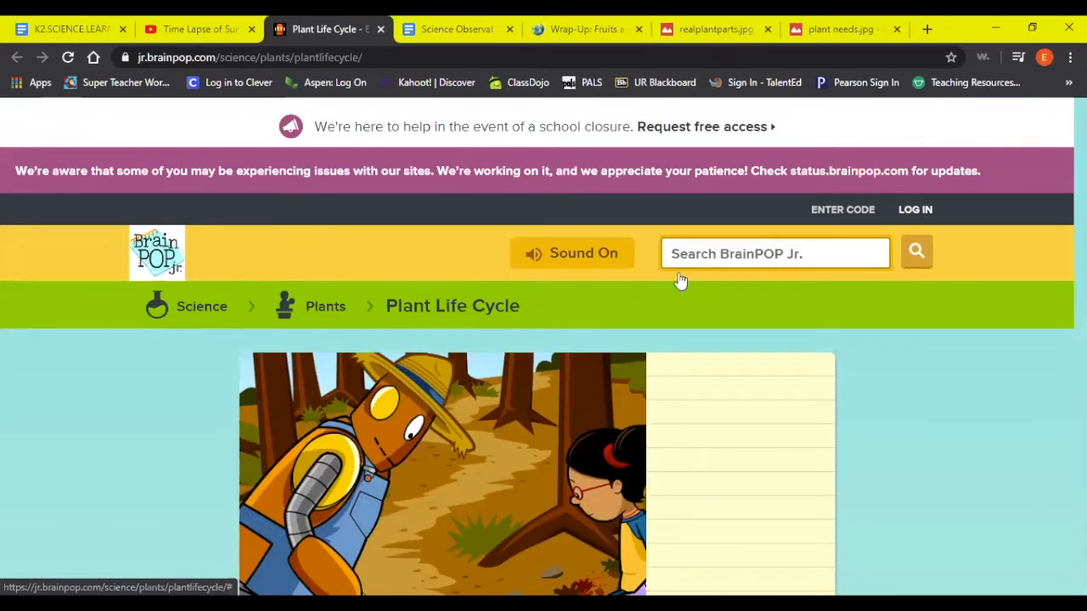
# Step: Log in to BrainPOP Jr. with the class account and play the Plant Life Cycle movie full screen
pyautogui.click(915, 210)
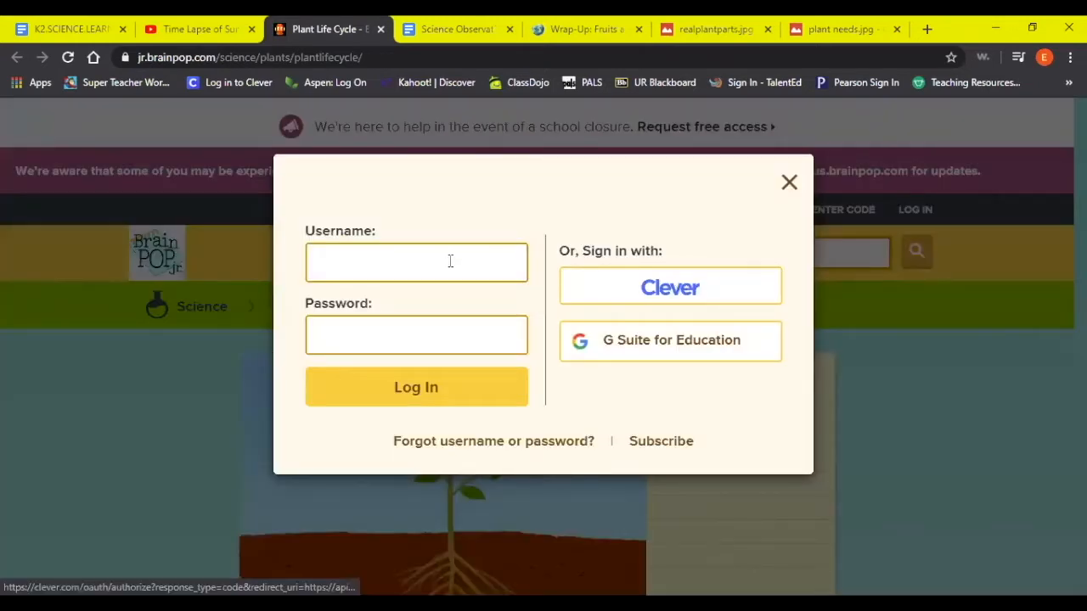
pyautogui.write('ri')
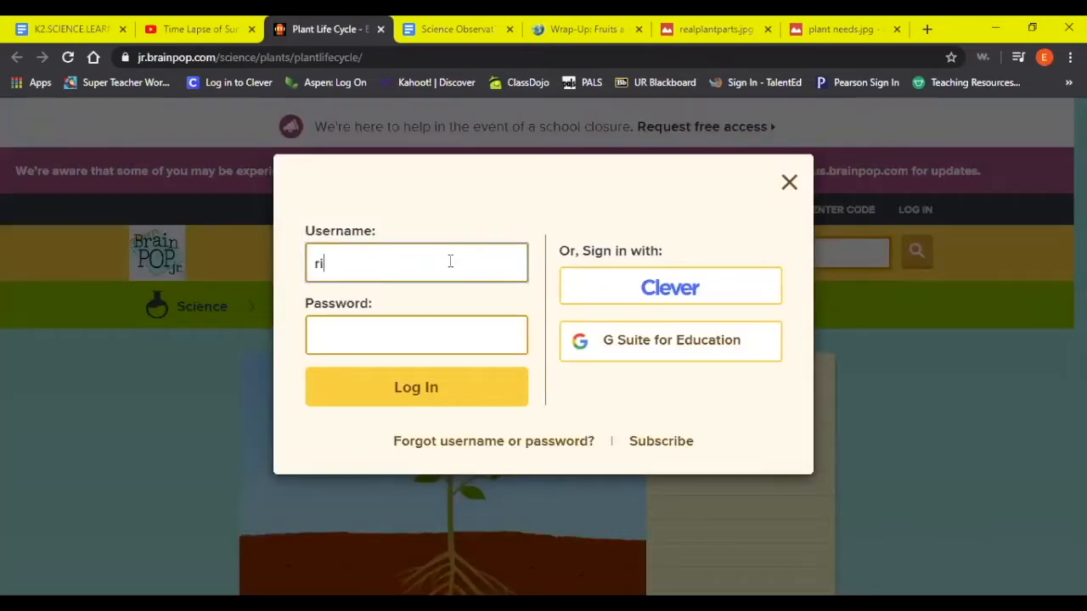
pyautogui.write('chmondk2')
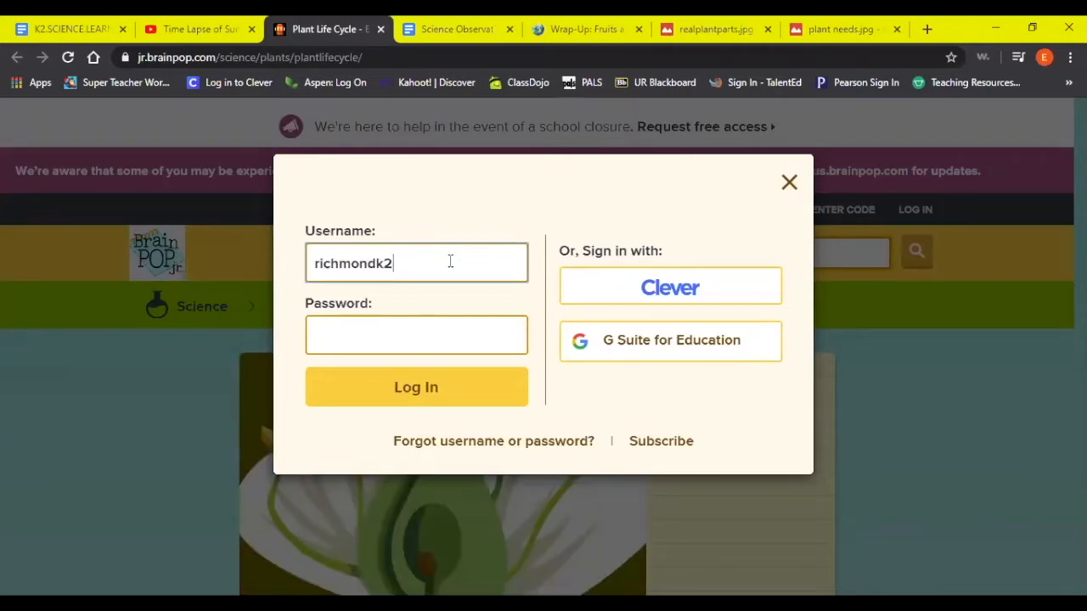
pyautogui.click(416, 334)
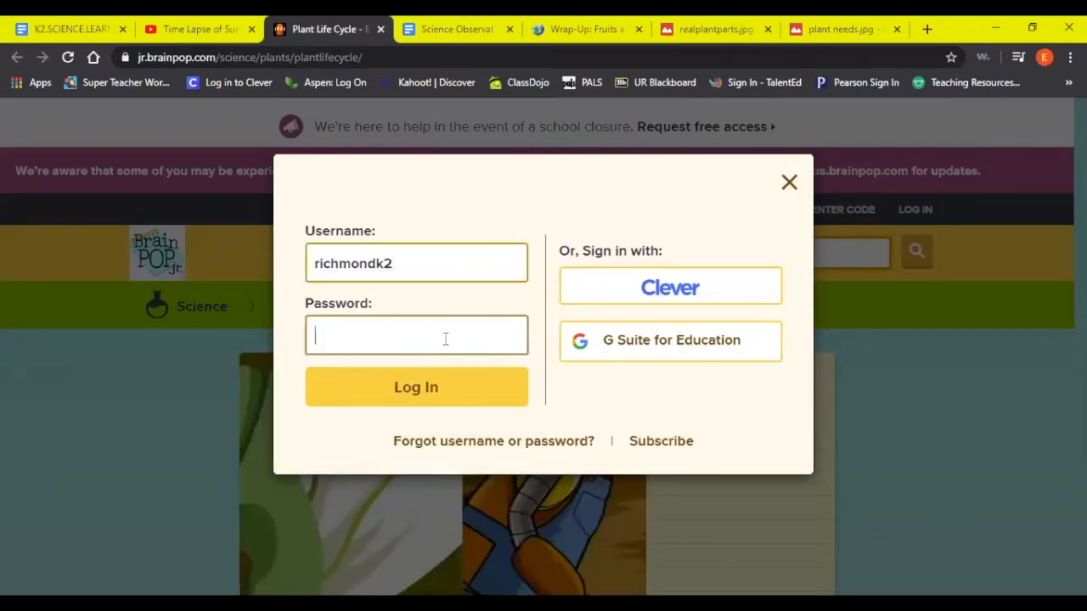
pyautogui.write('••')
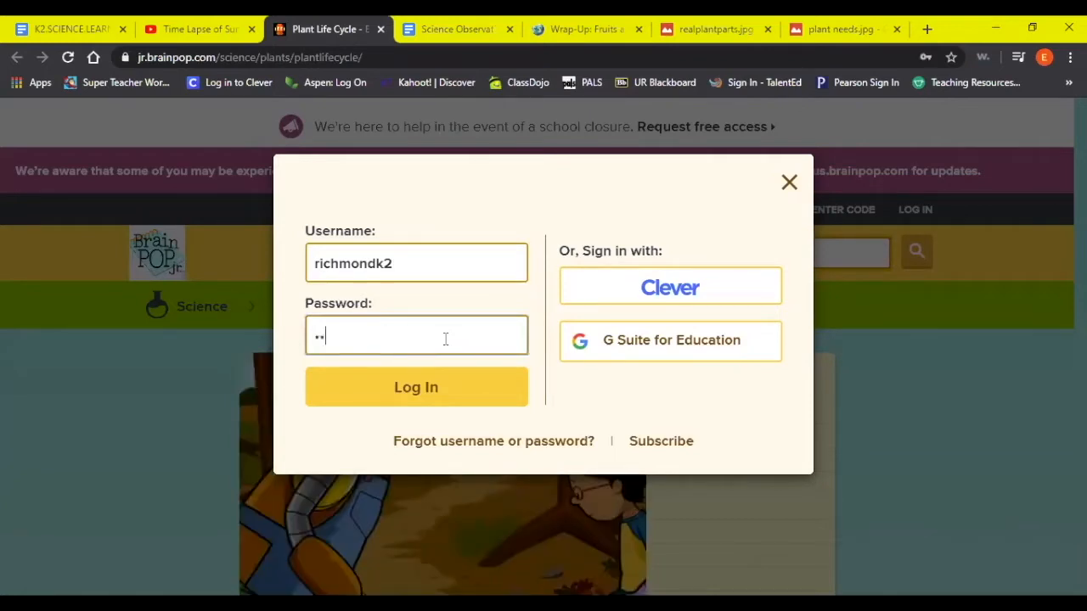
pyautogui.write('••••')
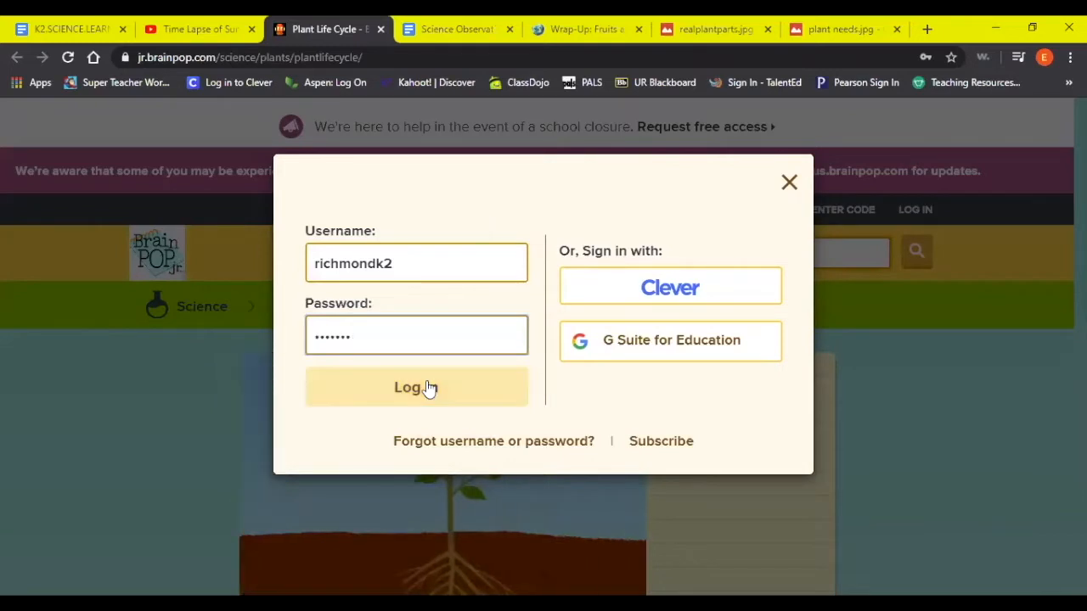
pyautogui.click(416, 387)
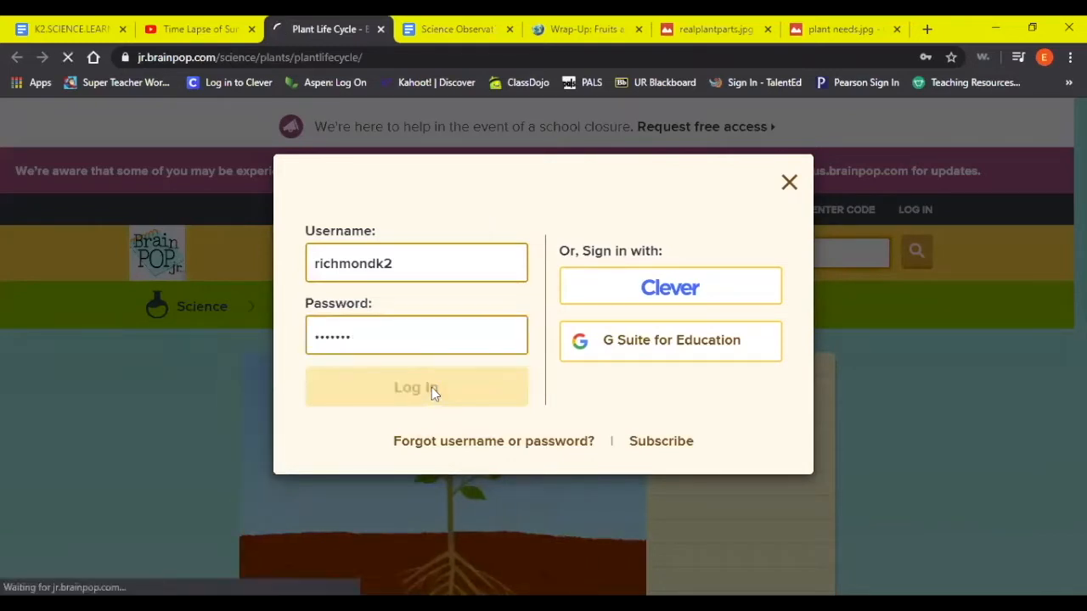
pyautogui.click(415, 388)
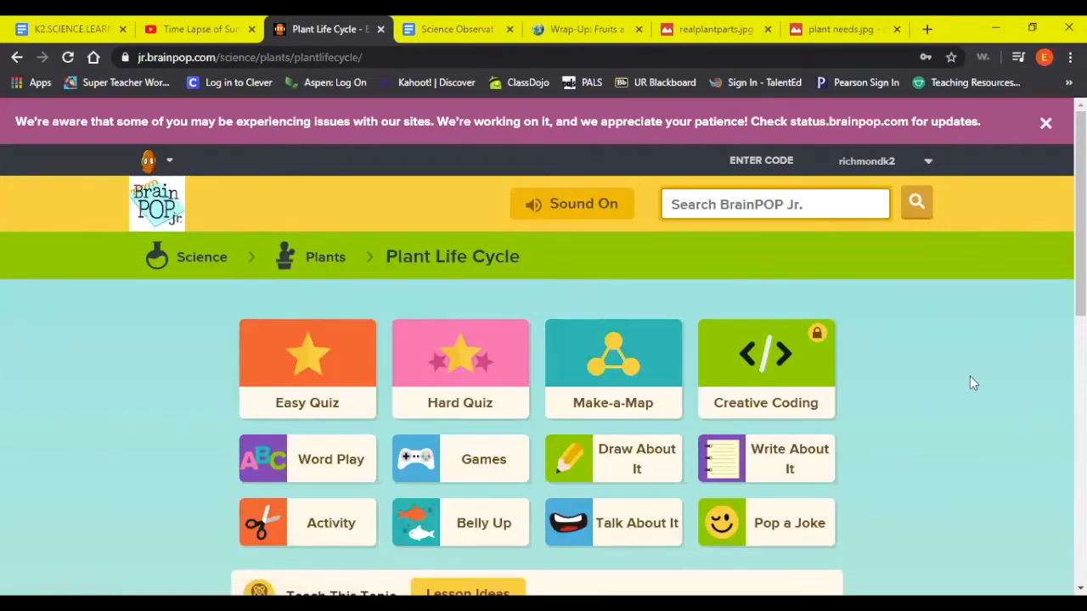
pyautogui.scroll(-3)
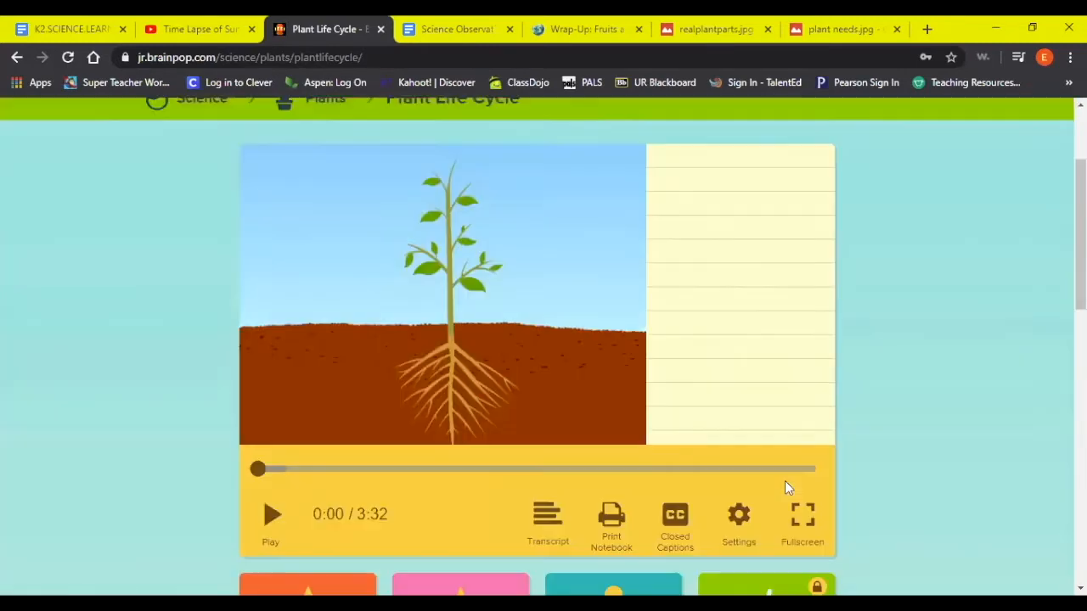
pyautogui.click(270, 514)
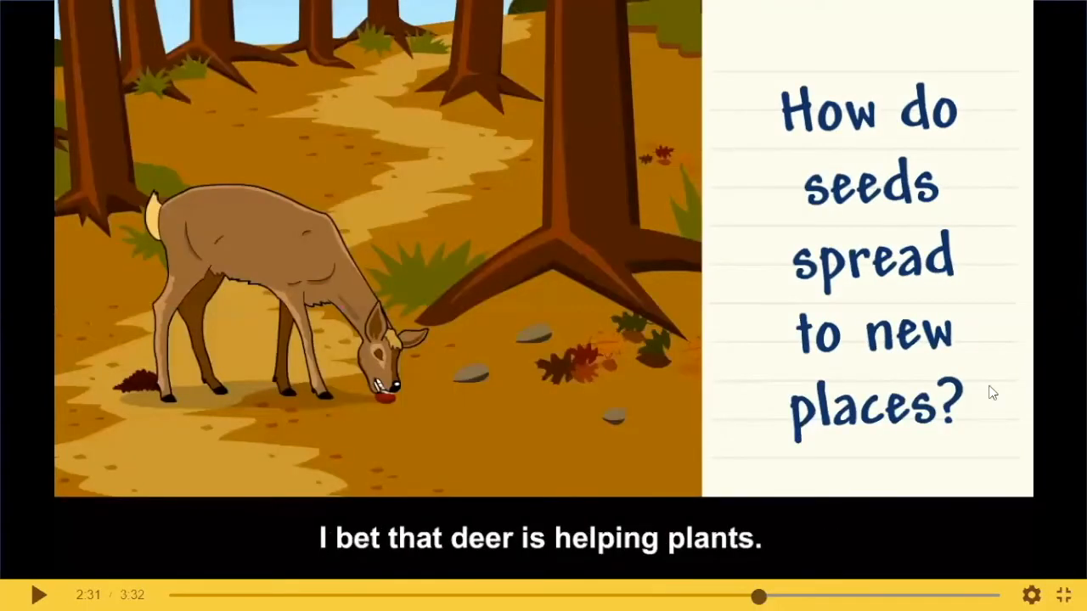
pyautogui.moveTo(917, 167)
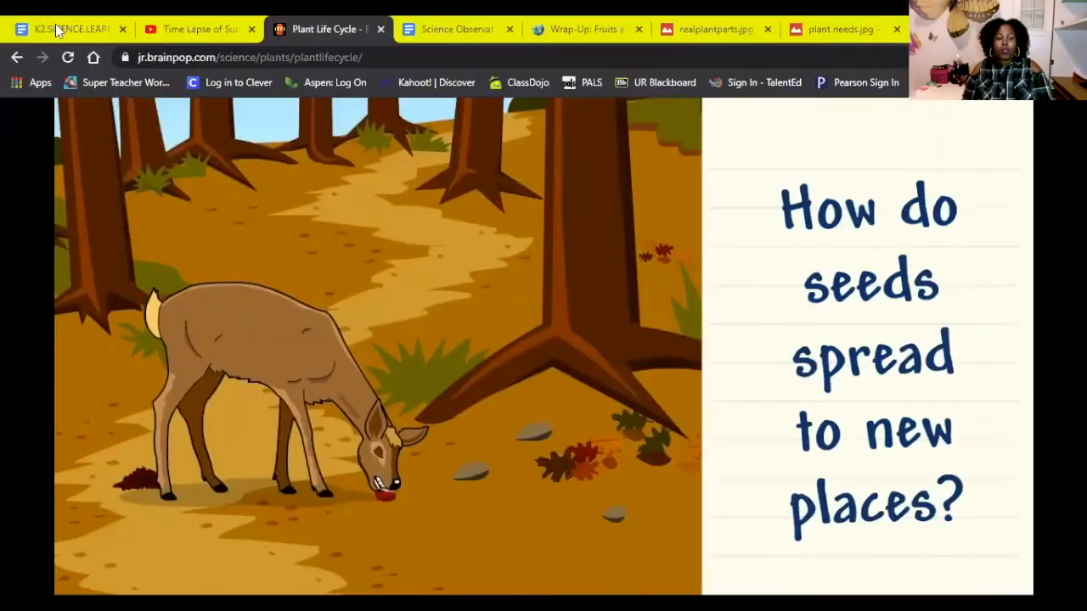
# Step: Leave the BrainPOP Jr. movie for the K2.SCIENCE.LEARNING.WEEK4 lesson plan's Day 2 list
pyautogui.click(64, 29)
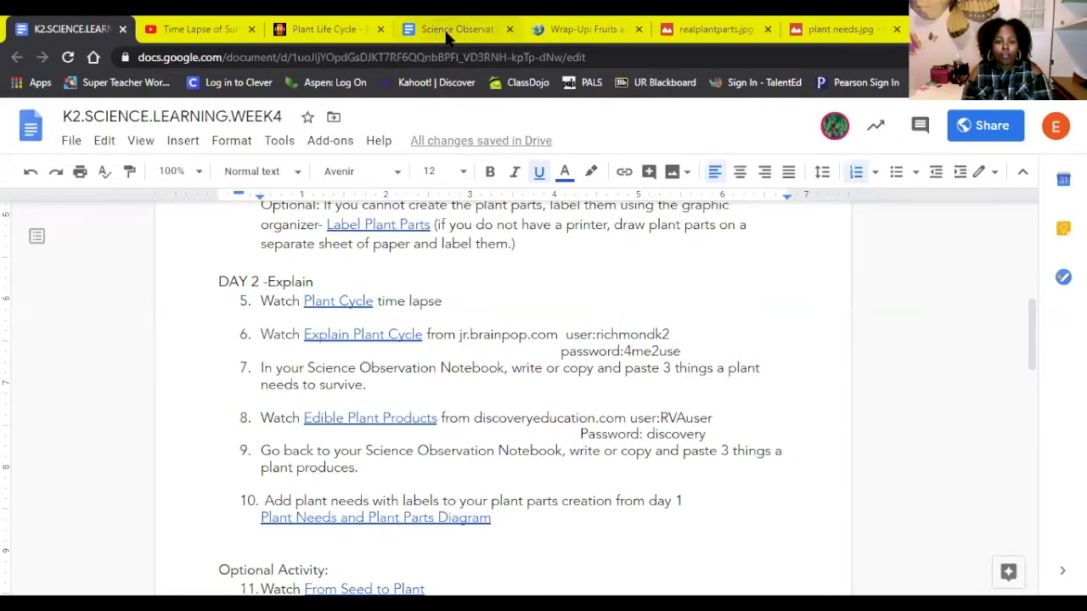
# Step: Show the Science Observation Notebook Week 4 at its Day 2 question on three plant needs
pyautogui.click(457, 29)
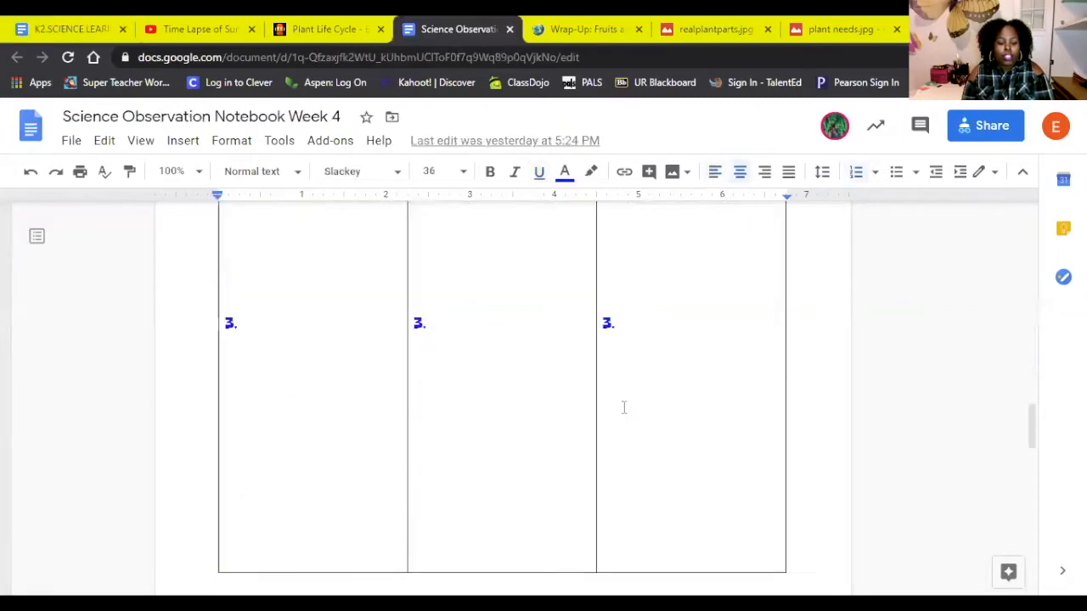
pyautogui.scroll(-3)
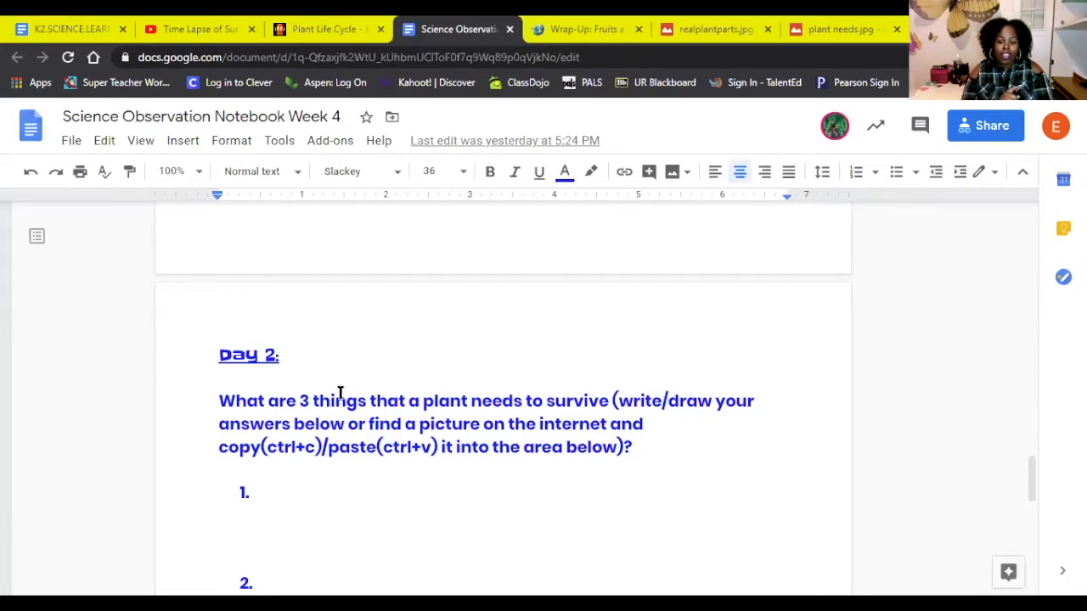
pyautogui.scroll(-3)
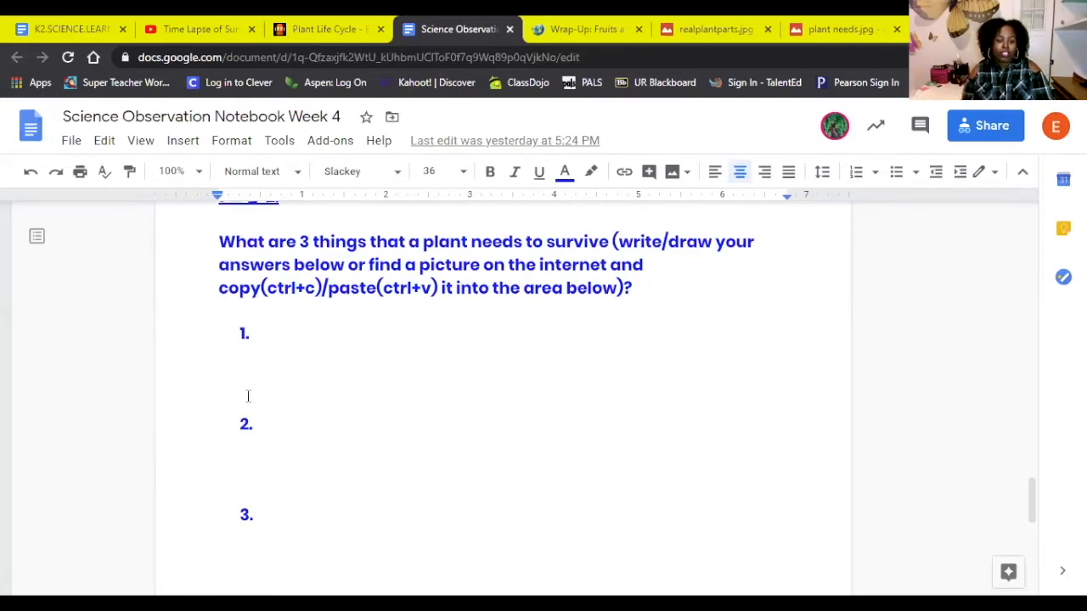
pyautogui.moveTo(558, 255)
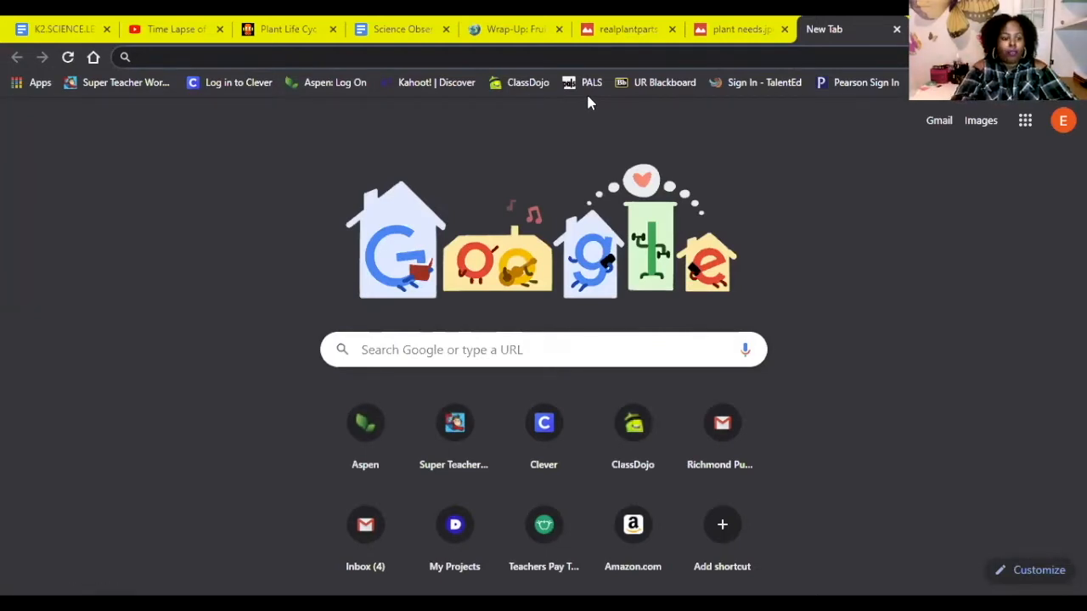
# Step: Search Google Images for 'air' and copy the cloudy-sky a.i.r picture
pyautogui.write('air')
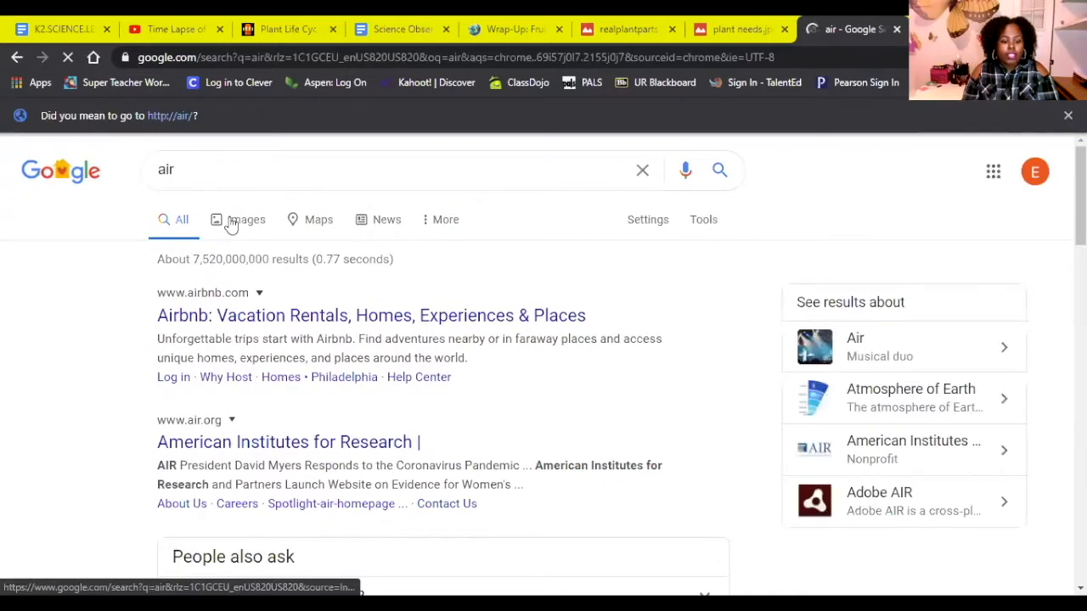
pyautogui.click(245, 219)
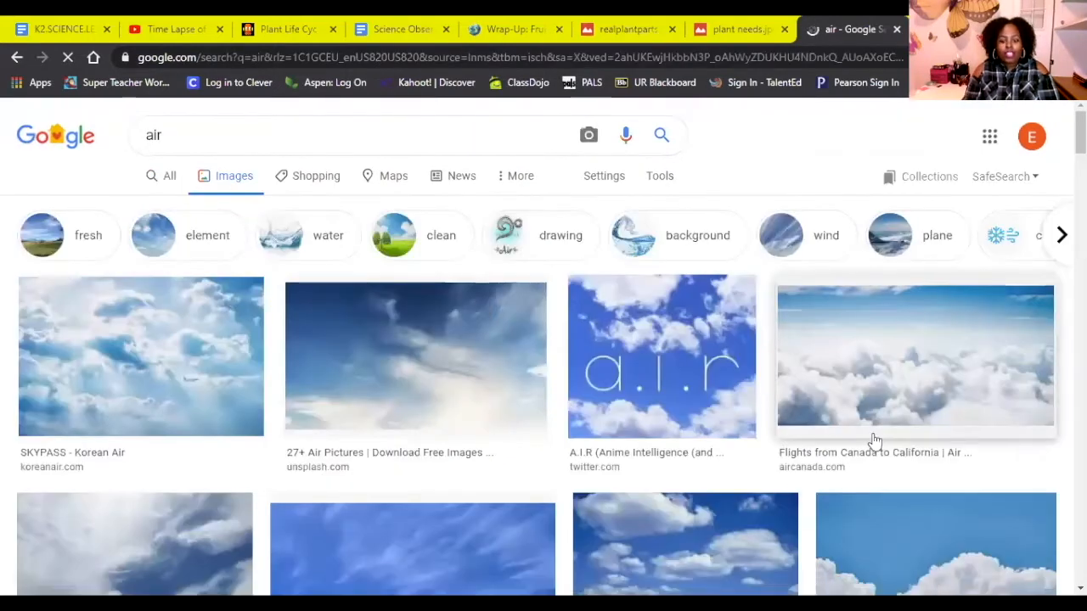
pyautogui.scroll(-3)
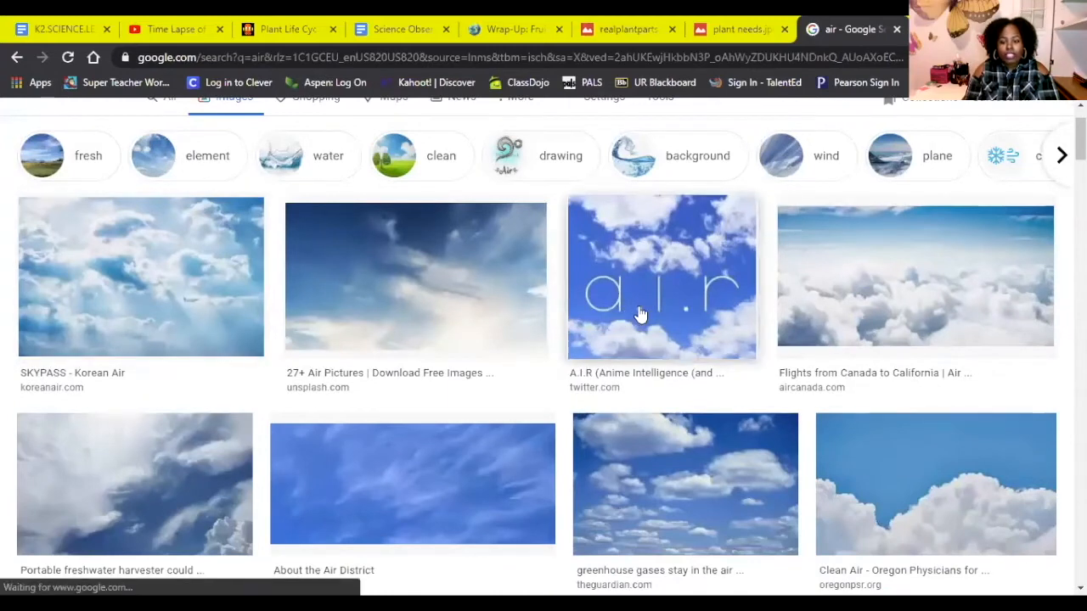
pyautogui.click(660, 276)
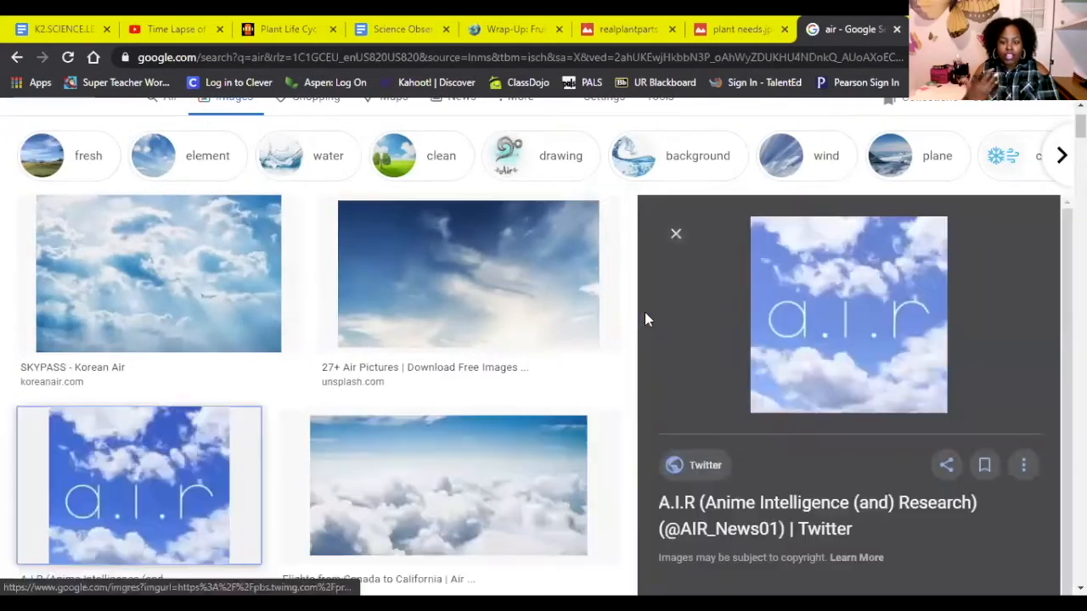
pyautogui.scroll(-3)
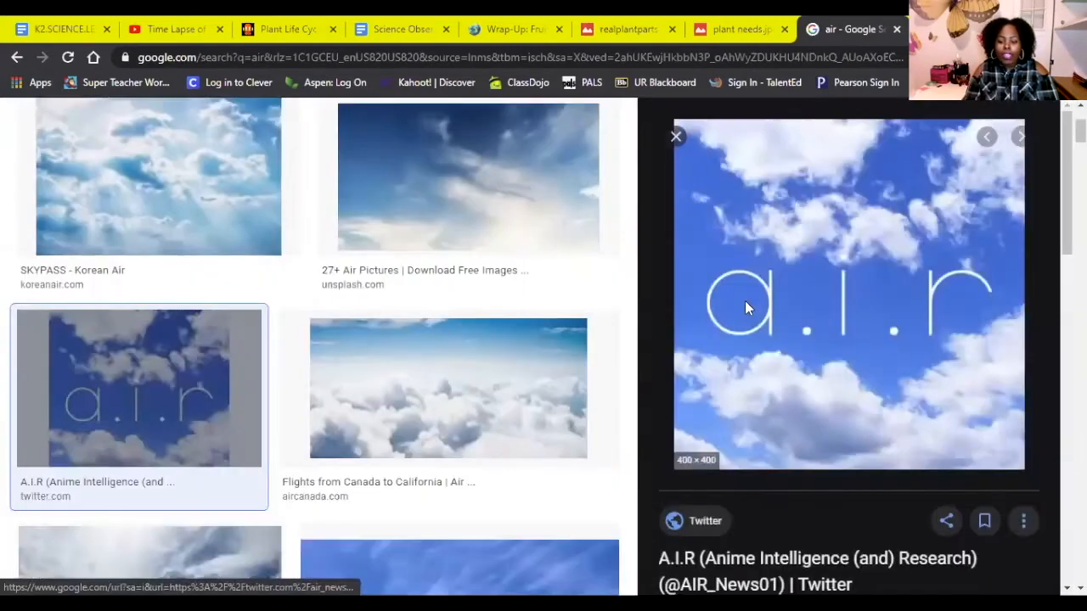
pyautogui.rightClick(747, 308)
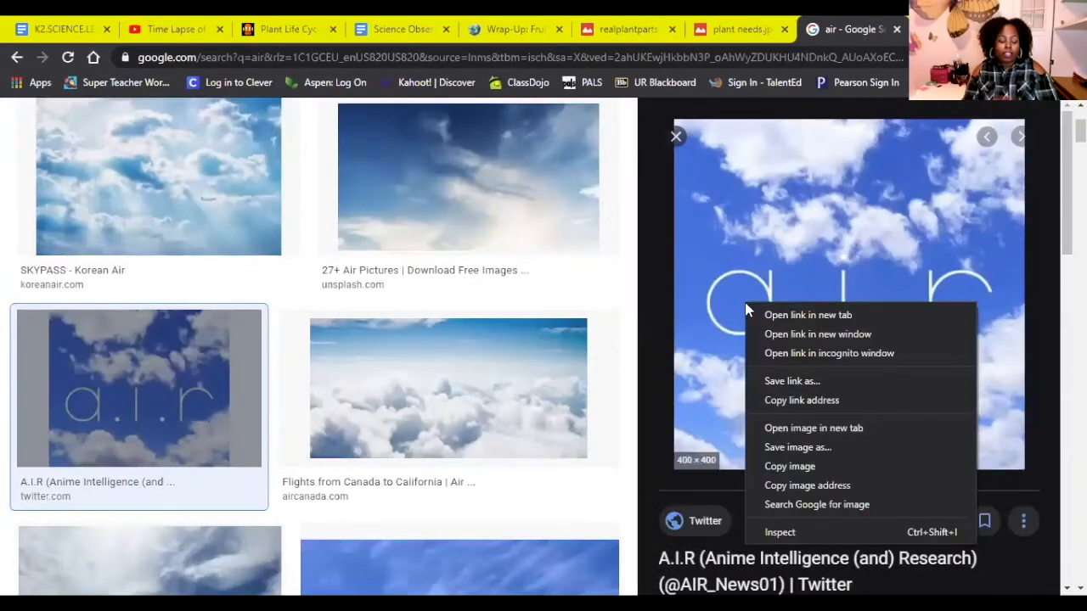
pyautogui.moveTo(745, 331)
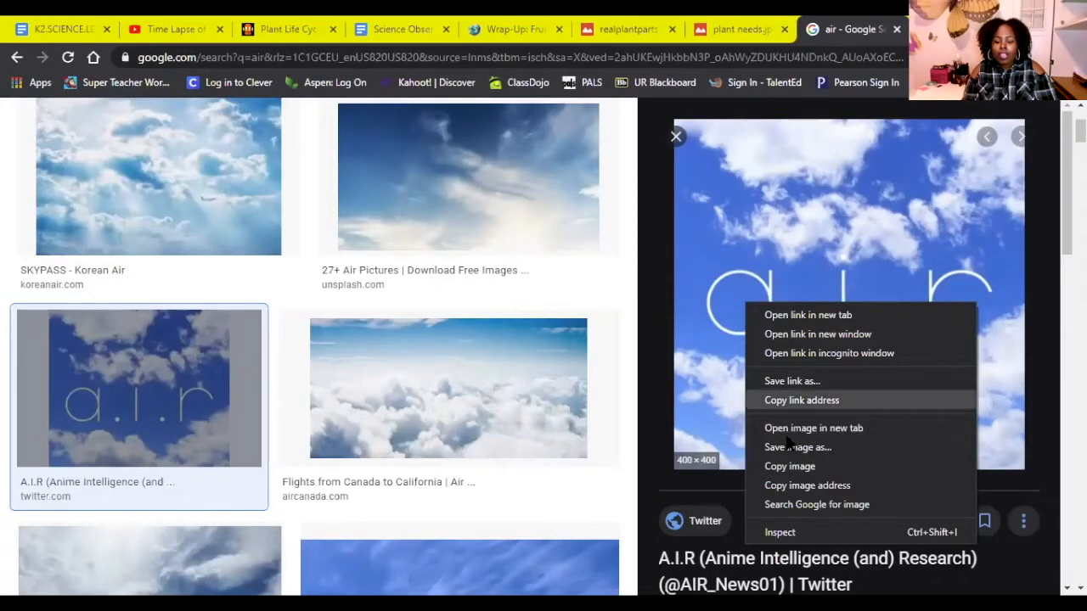
pyautogui.moveTo(789, 466)
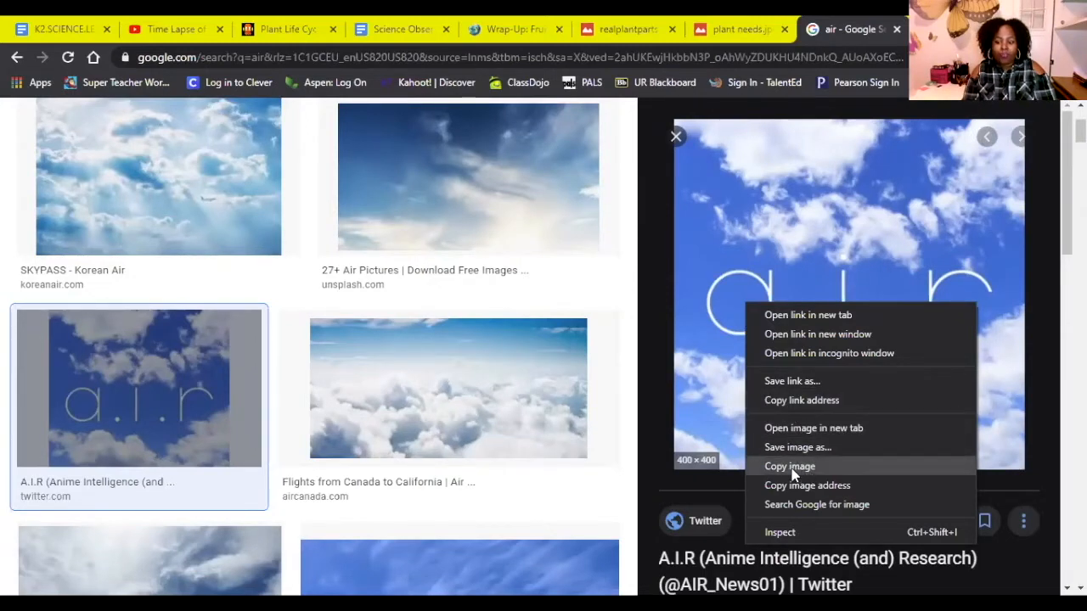
pyautogui.click(789, 465)
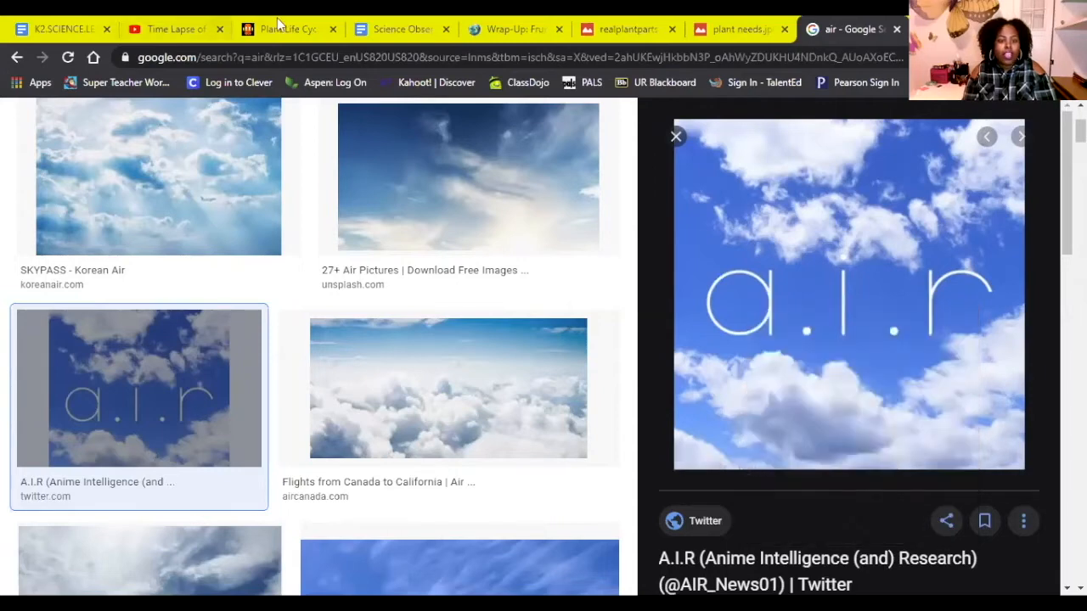
# Step: Paste the a.i.r cloud picture at answer 1 in the notebook and widen it
pyautogui.click(401, 29)
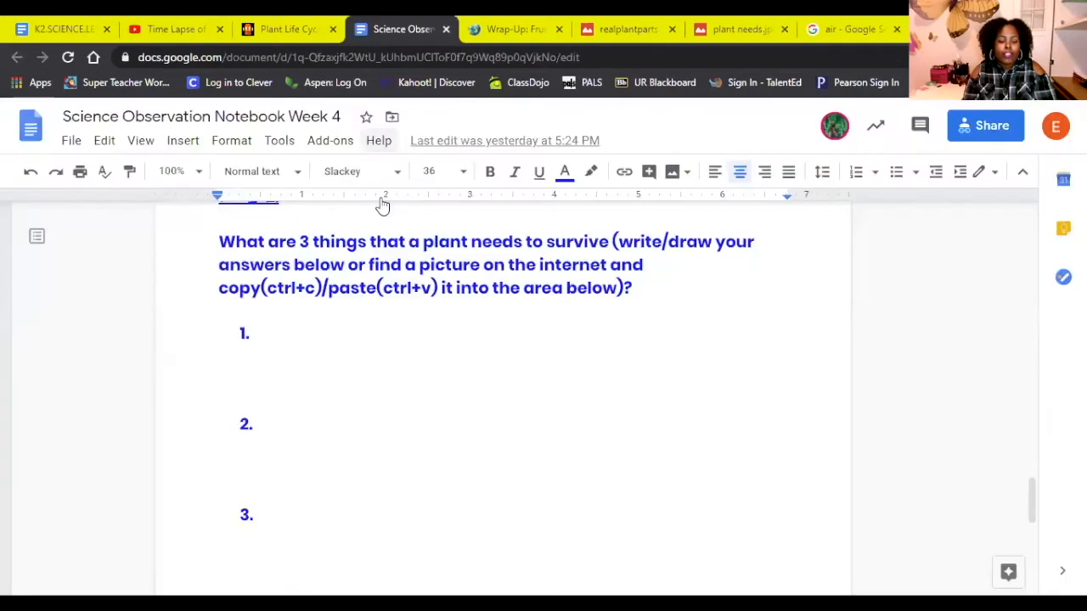
pyautogui.click(264, 333)
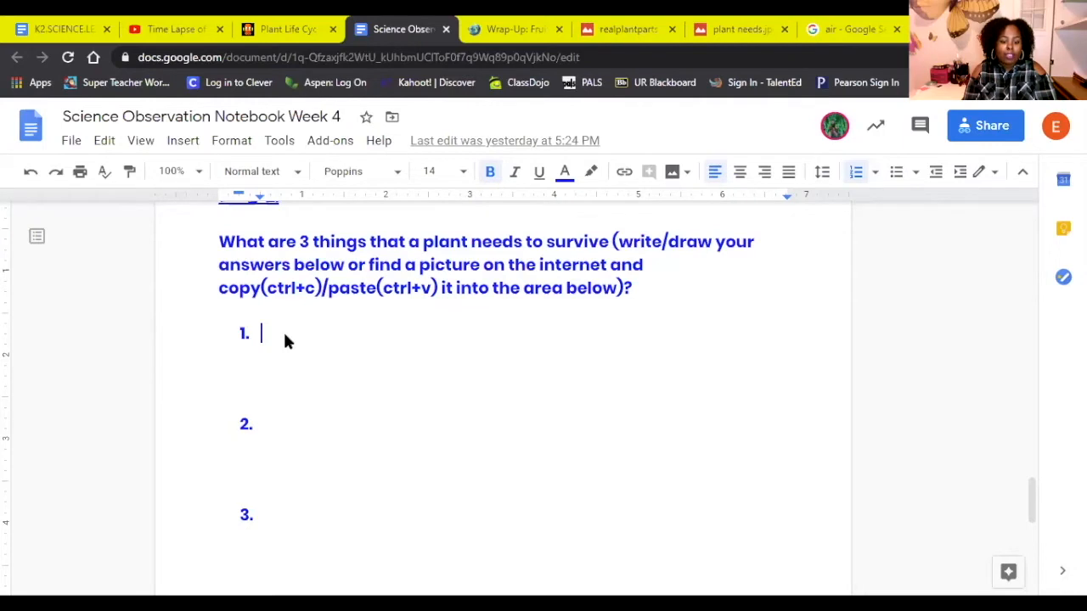
pyautogui.rightClick(289, 335)
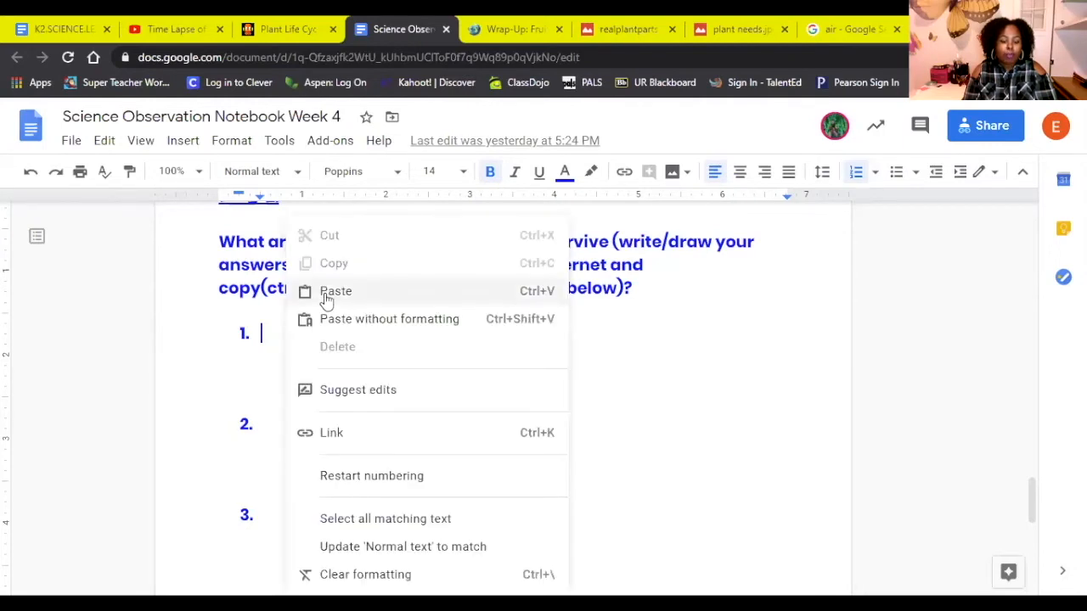
pyautogui.click(336, 291)
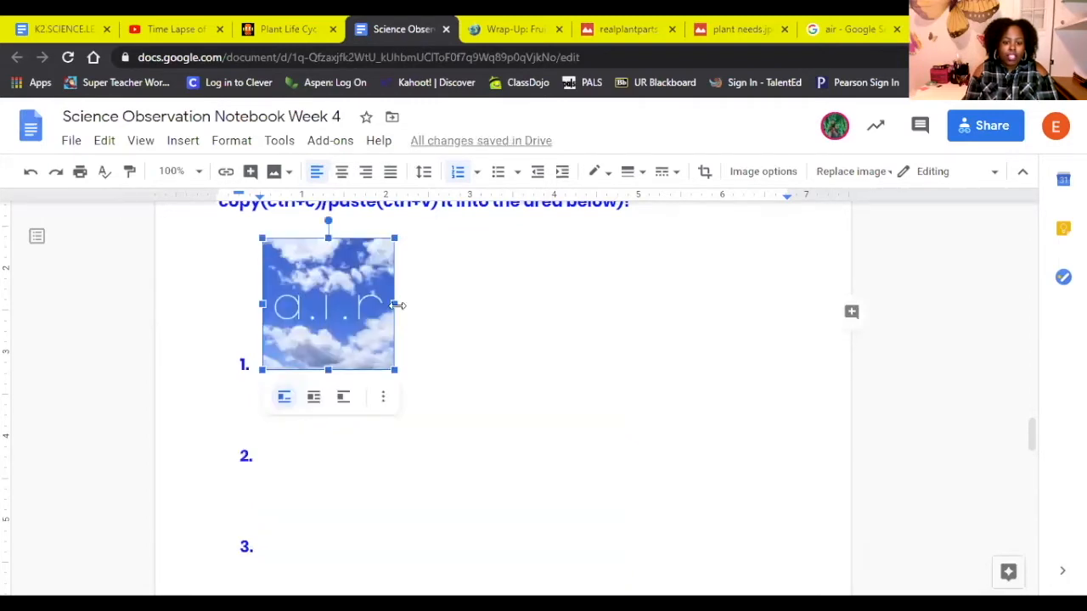
pyautogui.moveTo(395, 304); pyautogui.dragTo(635, 303)
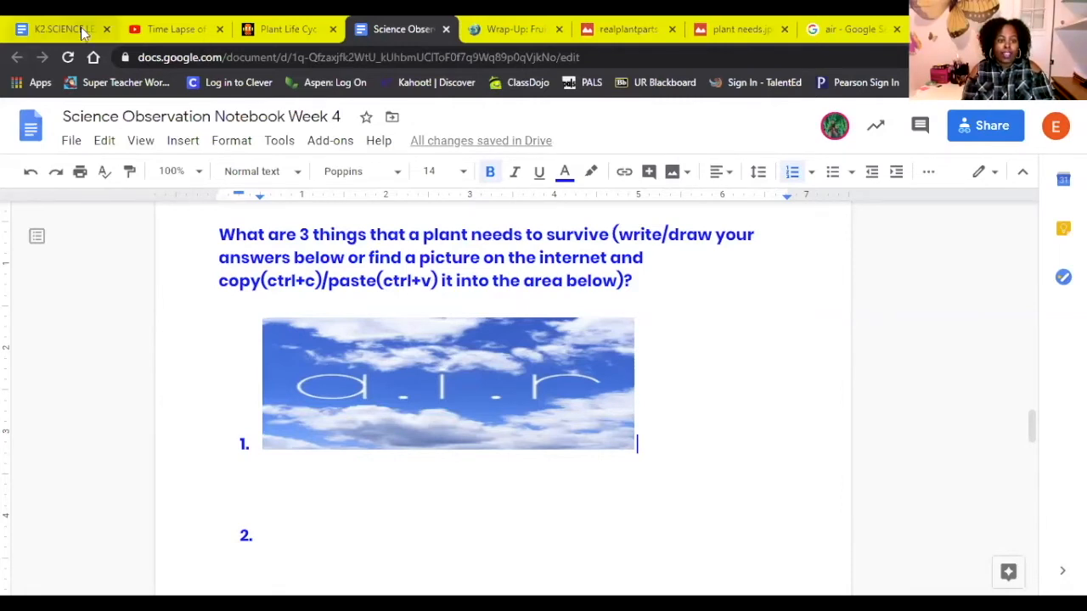
# Step: Glance at the Week 4 lesson plan, then switch to the Wrap-Up: Fruits and Seeds video page
pyautogui.click(55, 29)
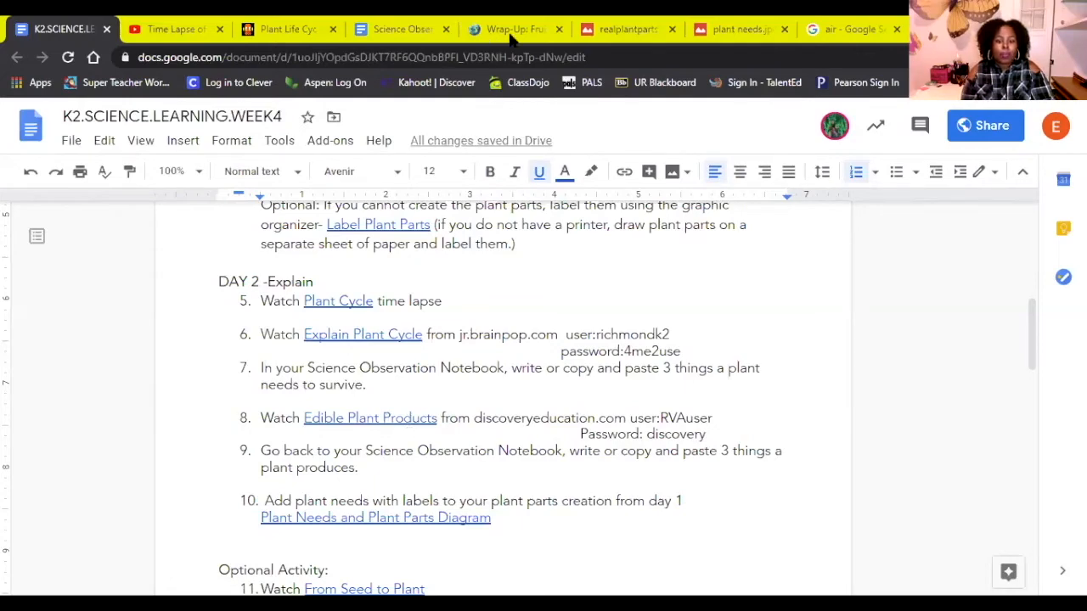
pyautogui.click(515, 28)
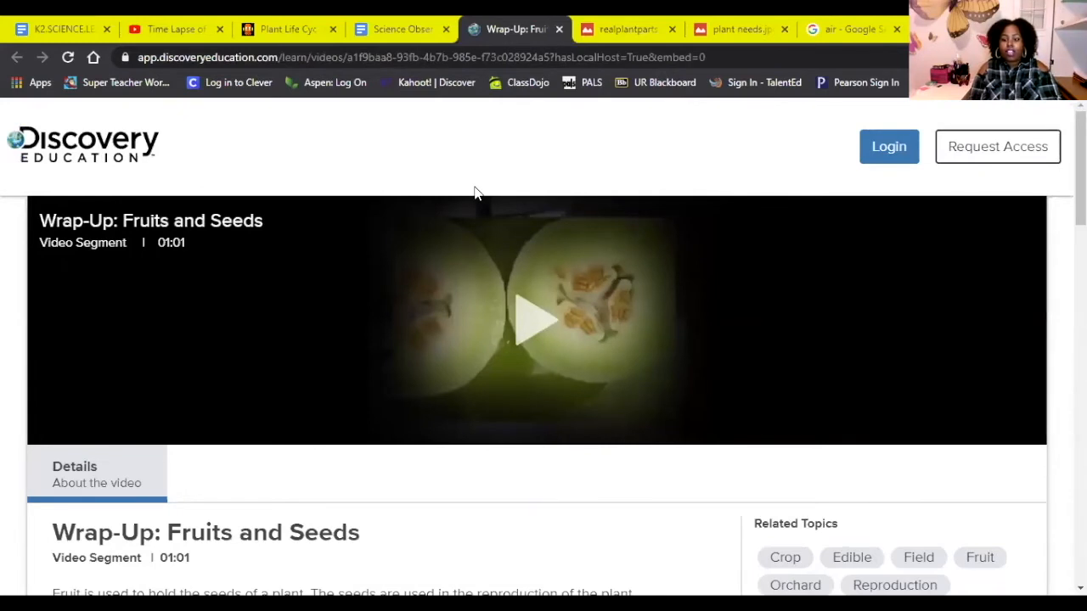
pyautogui.moveTo(837, 255)
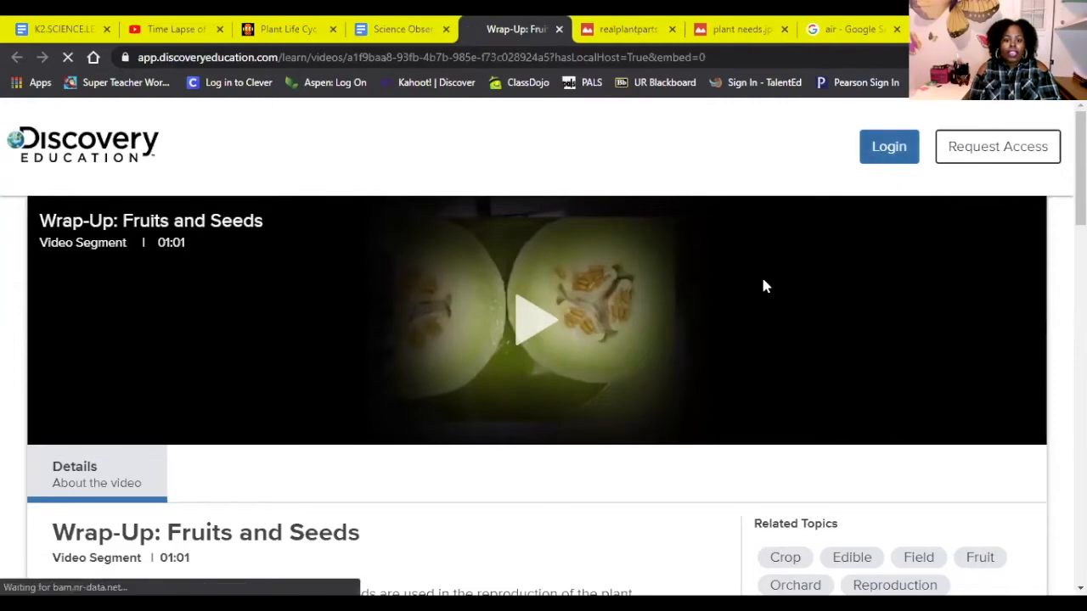
# Step: Sign in to Discovery Education with the class username and password
pyautogui.click(888, 146)
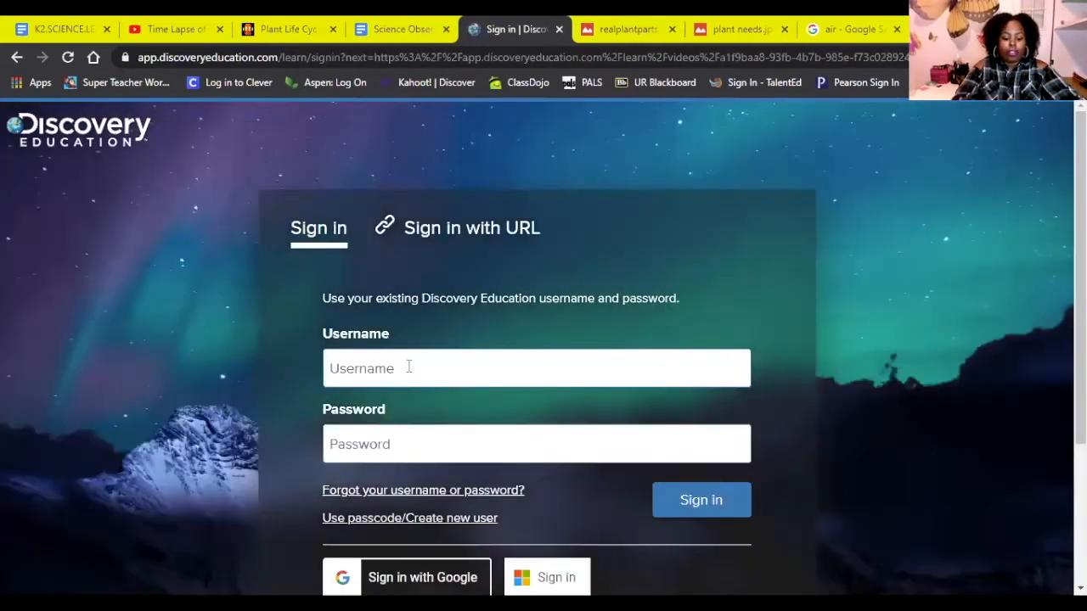
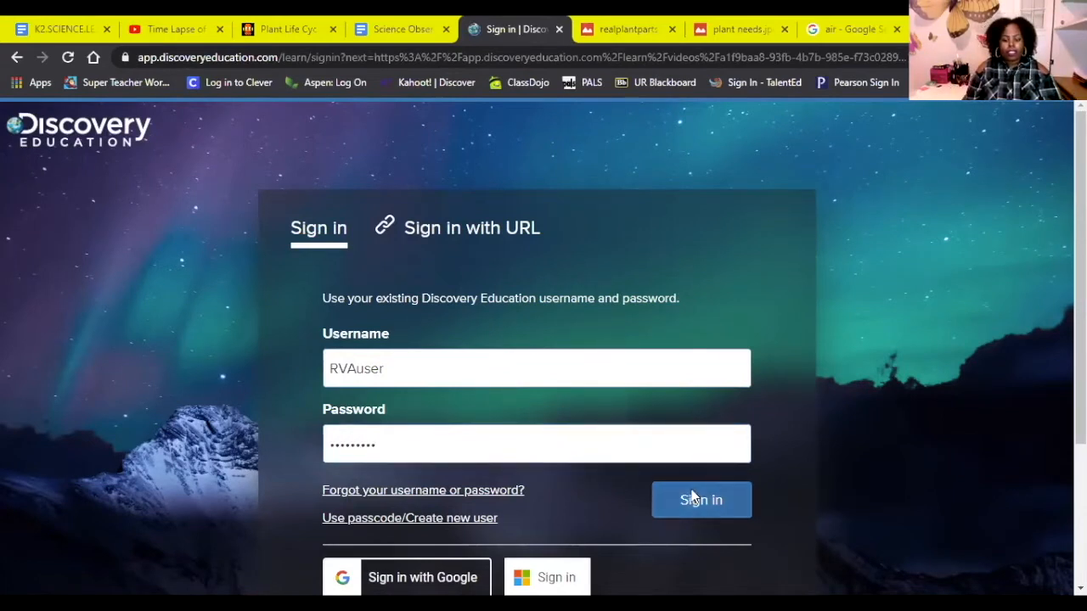
pyautogui.click(701, 499)
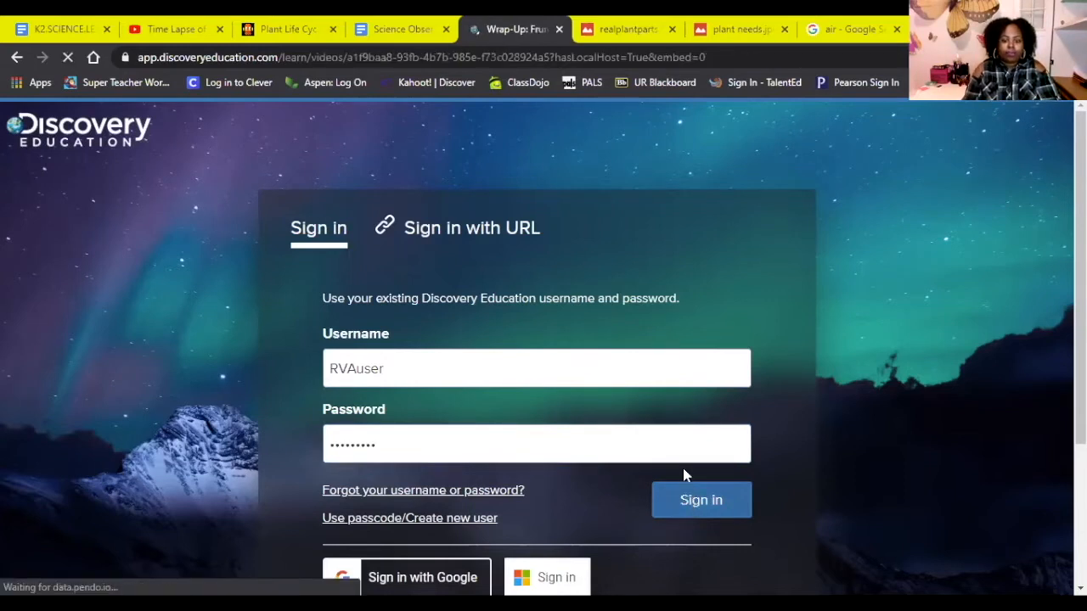
# Step: Start the Wrap-Up: Fruits and Seeds video in the signed-in player
pyautogui.click(700, 499)
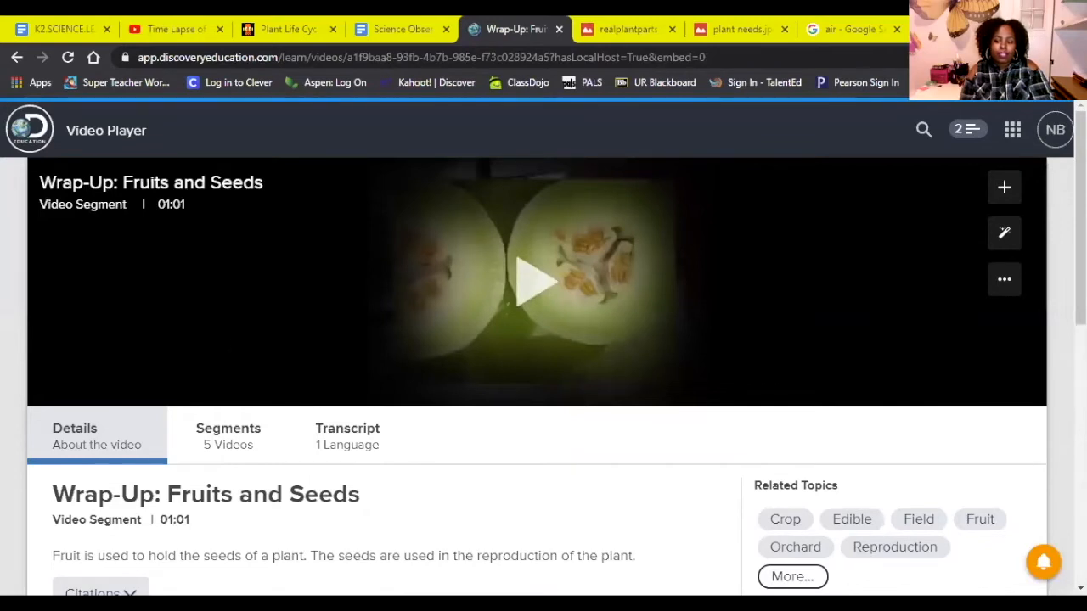
pyautogui.moveTo(265, 177)
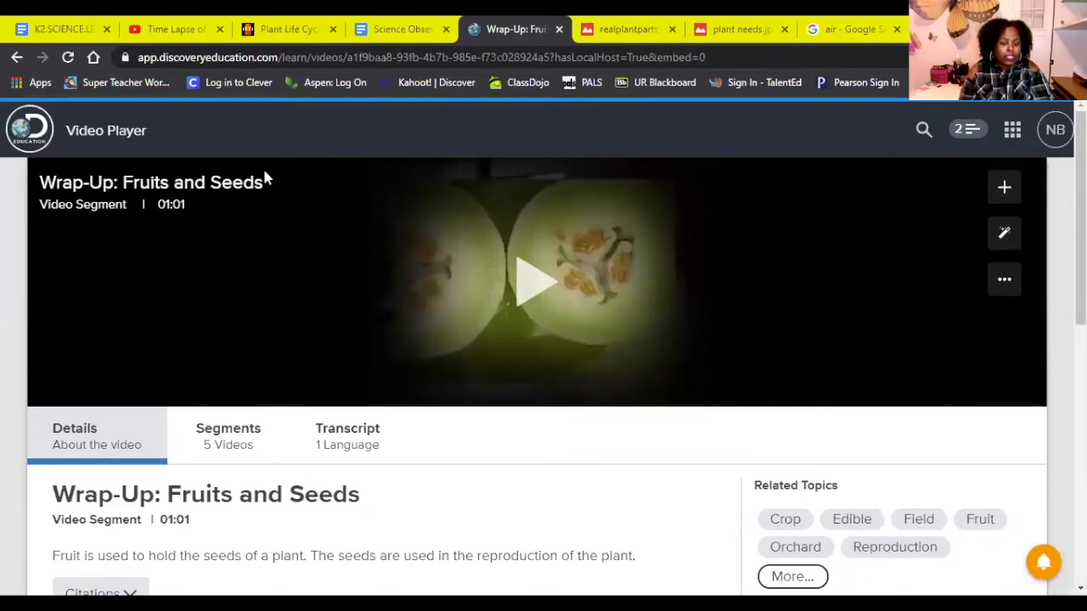
pyautogui.moveTo(738, 307)
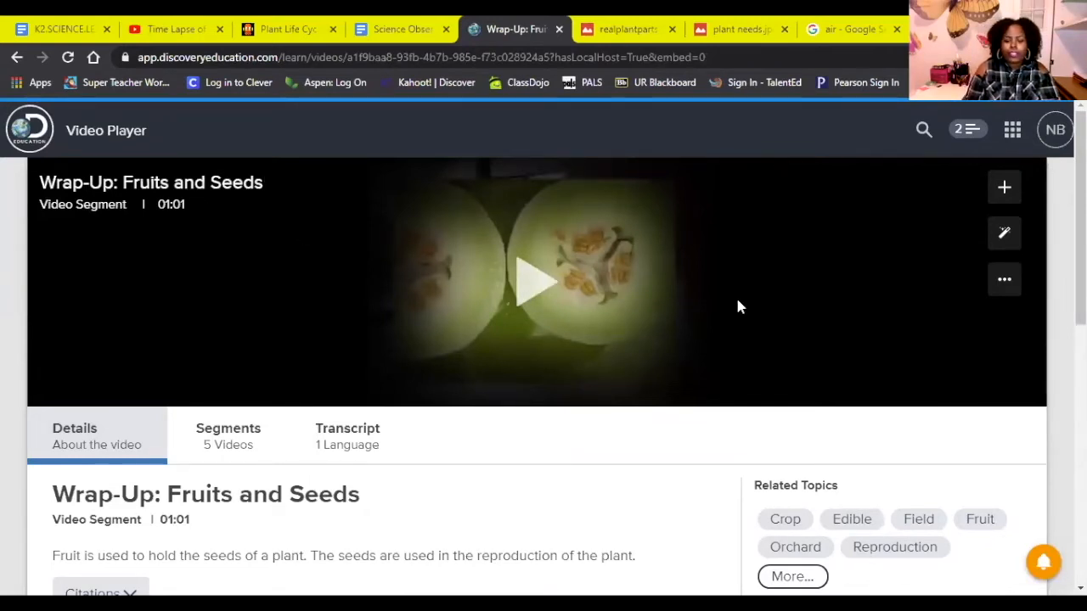
pyautogui.click(537, 282)
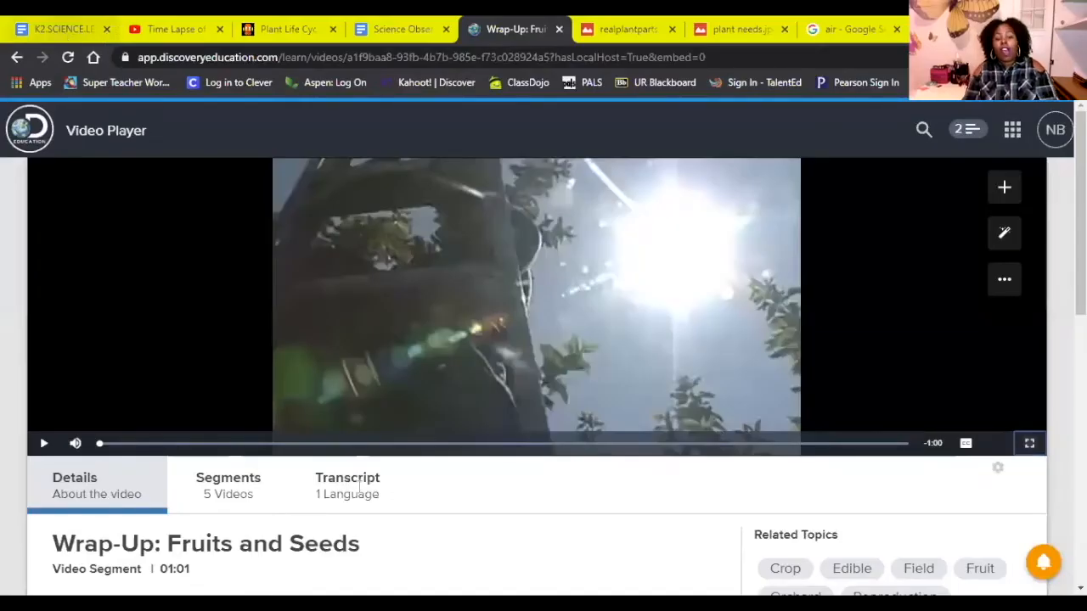
# Step: Go from the Week 4 lesson plan to the Science Observation Notebook's plant-produces question
pyautogui.click(55, 29)
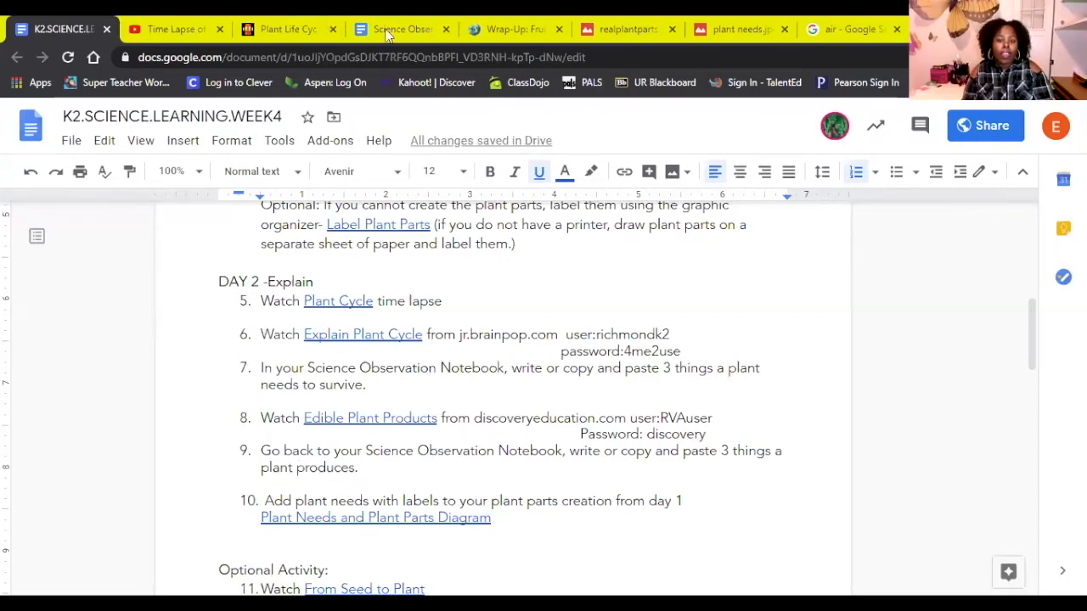
pyautogui.click(399, 29)
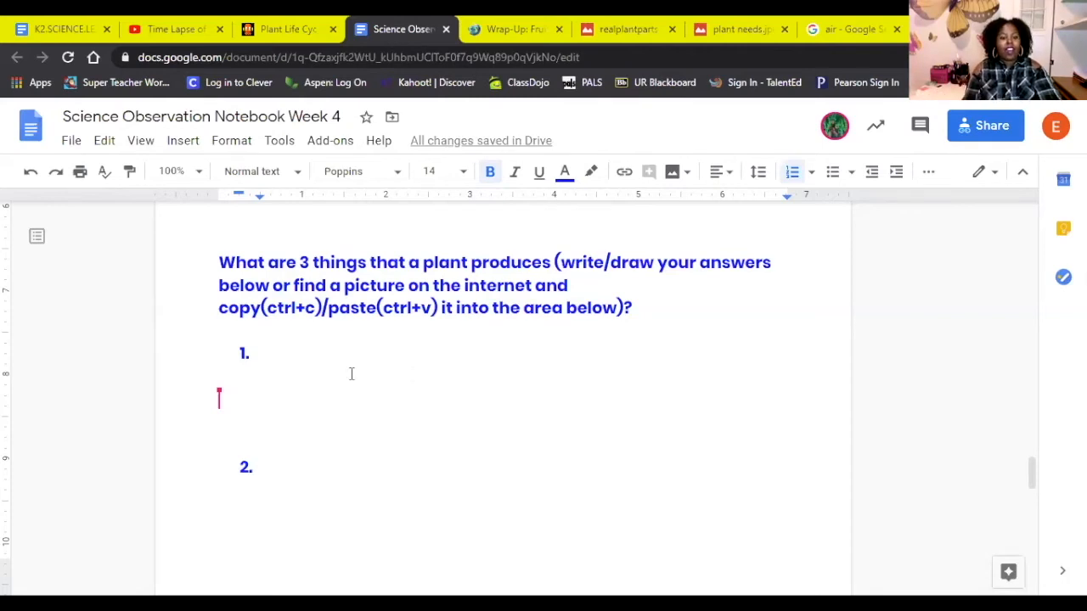
pyautogui.moveTo(481, 350)
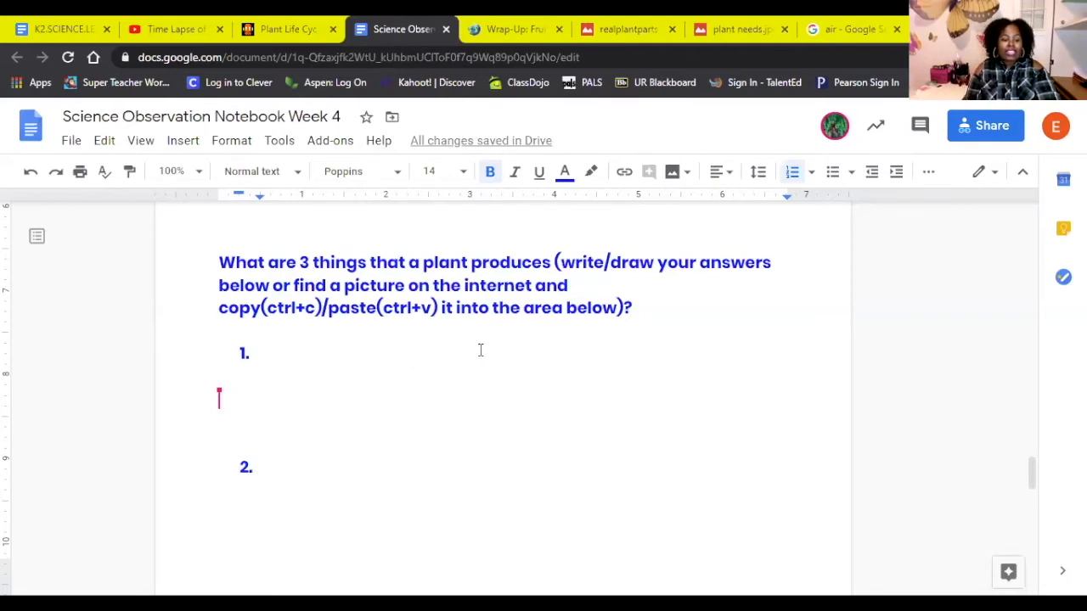
# Step: Return to the Week 4 lesson plan and scroll to items 7–12, including Grow a Bean
pyautogui.scroll(-3)
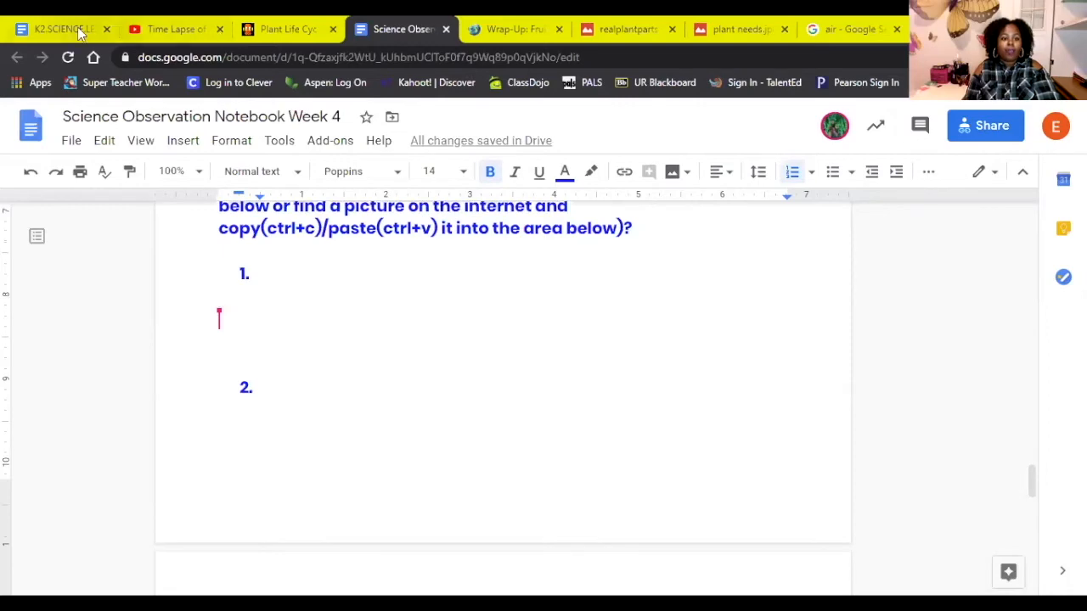
pyautogui.click(55, 29)
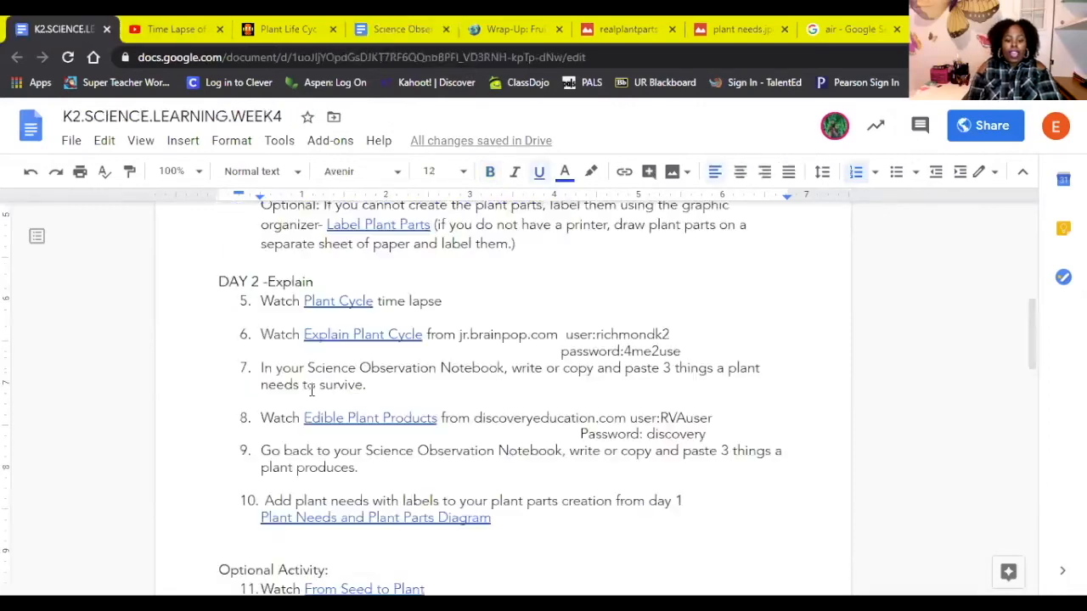
pyautogui.scroll(-3)
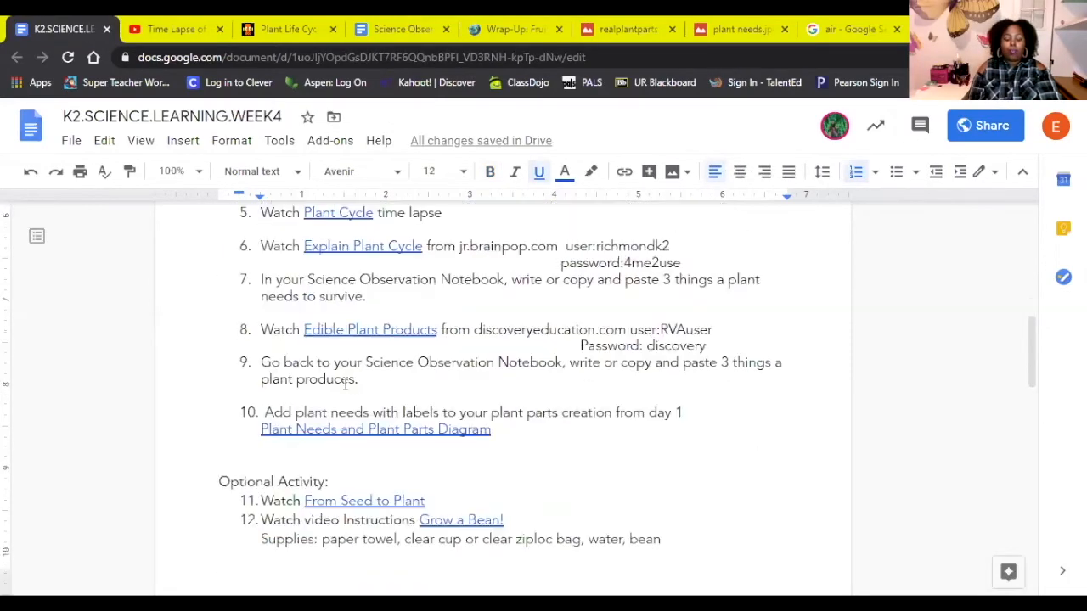
pyautogui.scroll(-3)
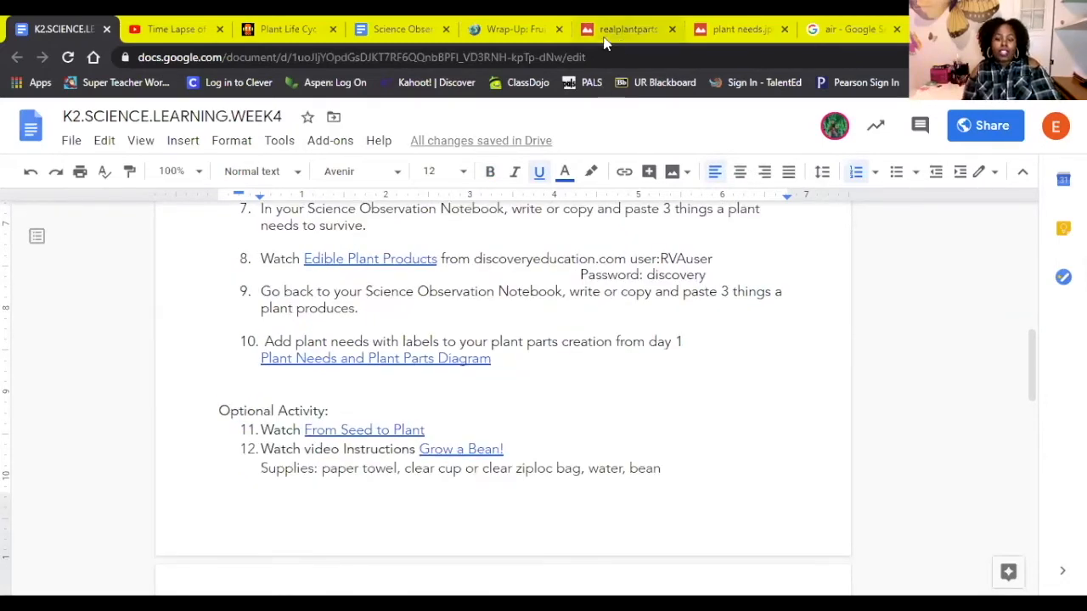
# Step: View realplantparts.jpg, showing flower, leaves, stem and roots on a real plant
pyautogui.click(629, 29)
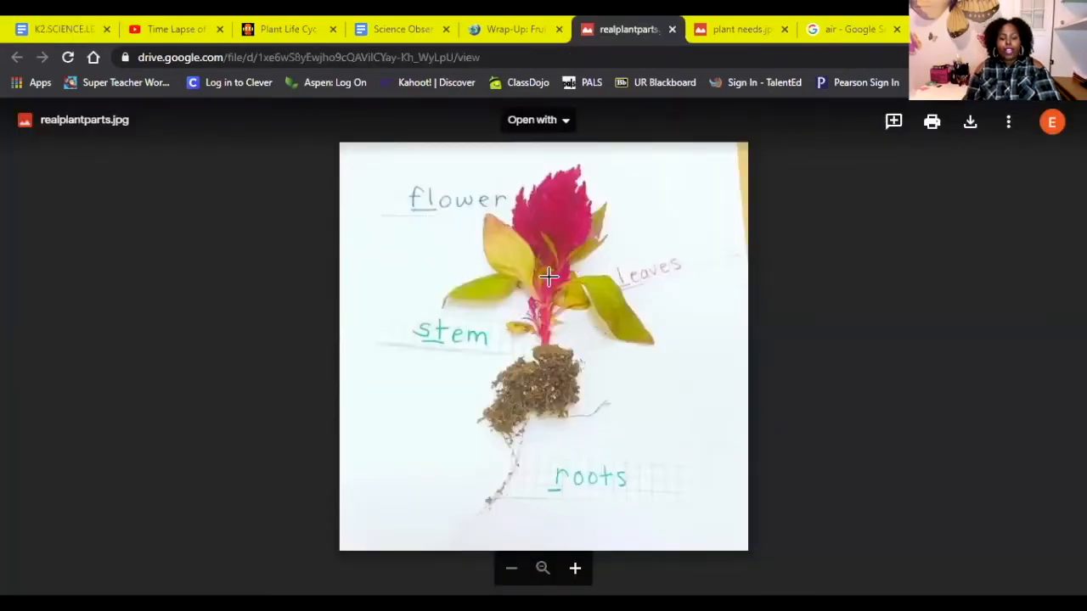
pyautogui.moveTo(378, 352)
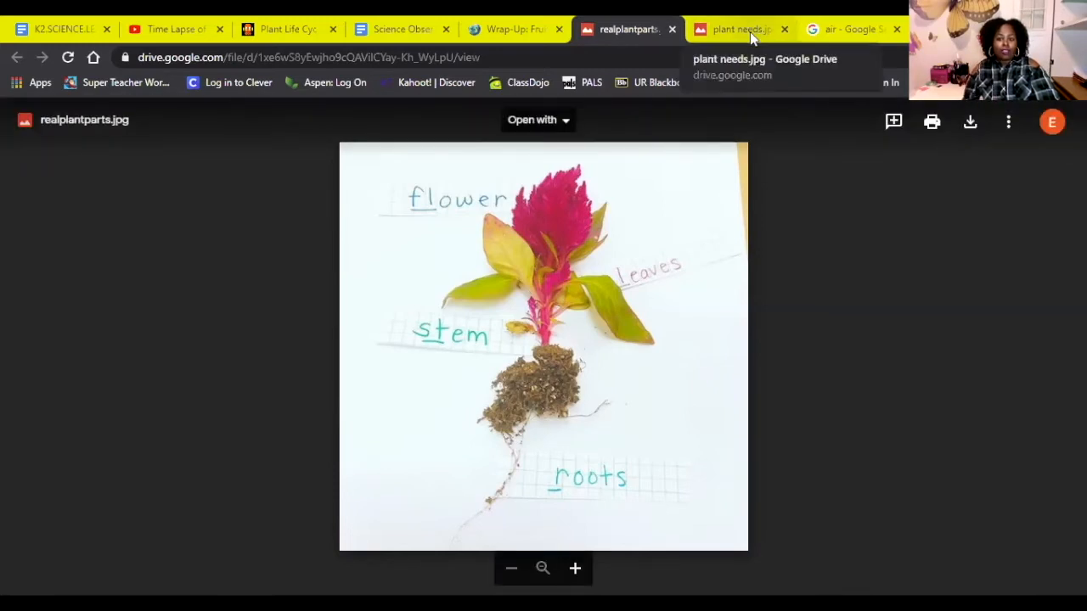
# Step: Show the plant needs.jpg poster (sunlight, water, air, soil), then return to the lesson plan
pyautogui.click(738, 29)
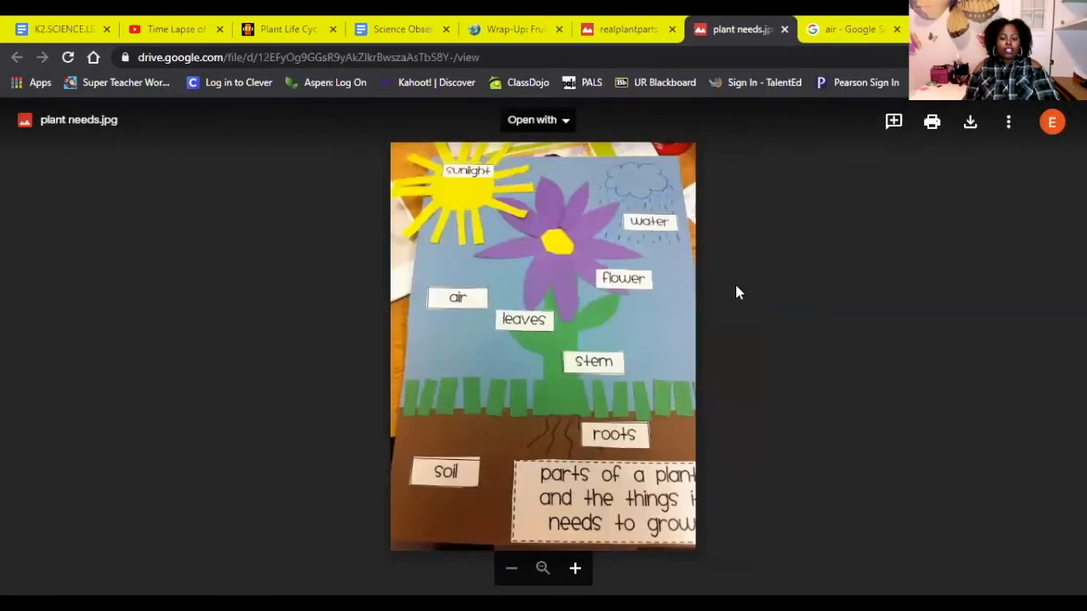
pyautogui.moveTo(726, 398)
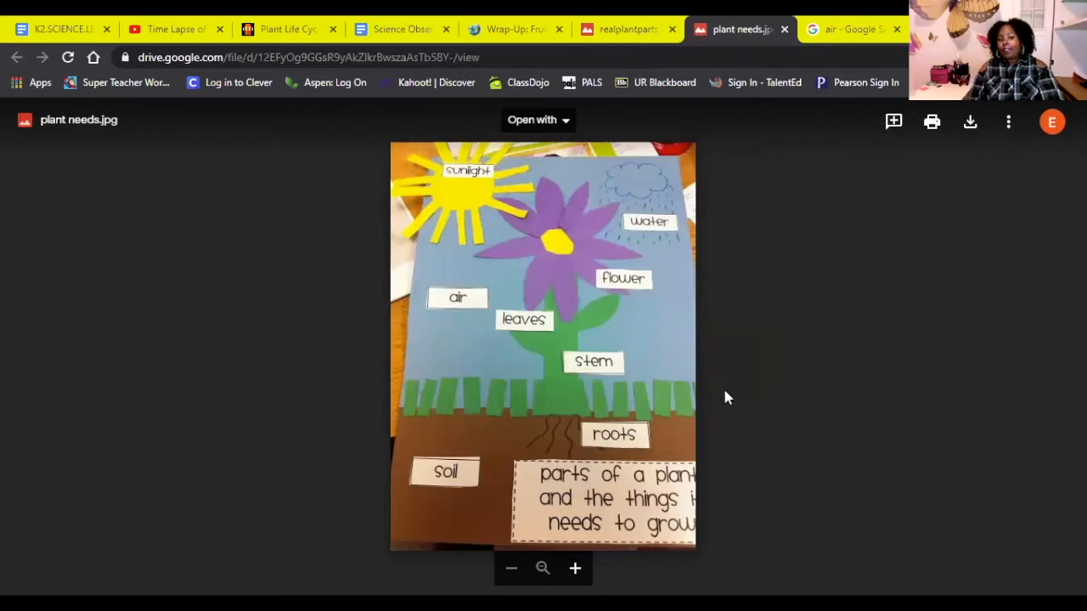
pyautogui.moveTo(259, 503)
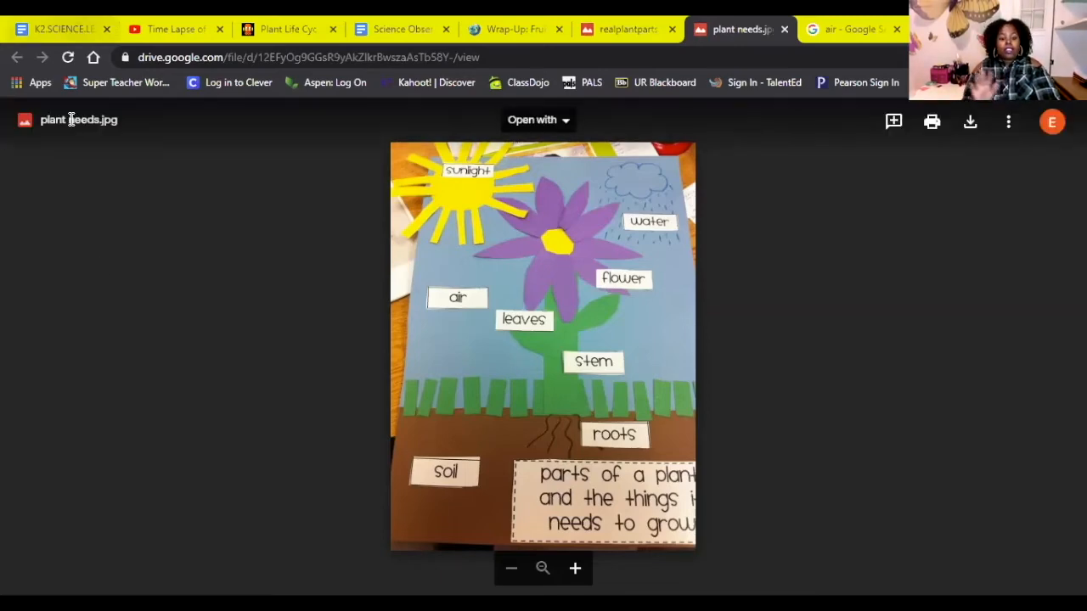
pyautogui.click(55, 29)
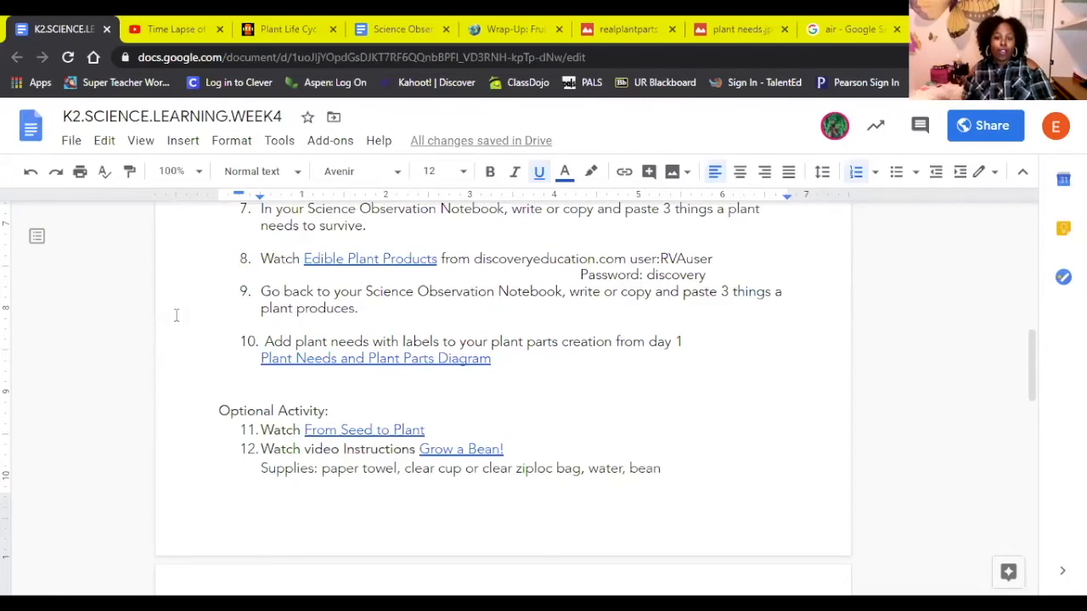
pyautogui.moveTo(180, 305)
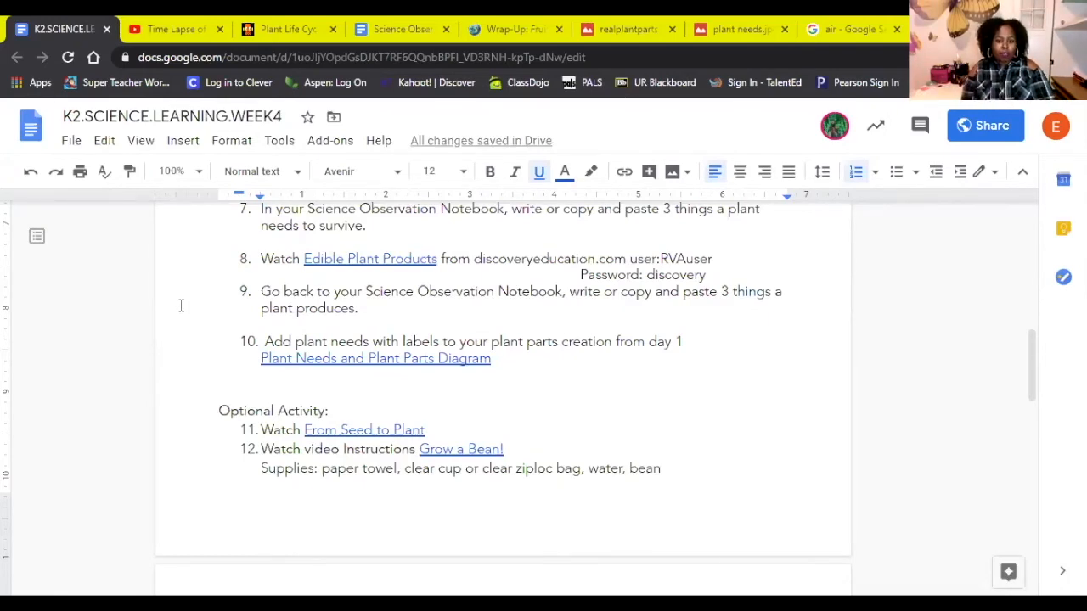
pyautogui.scroll(-3)
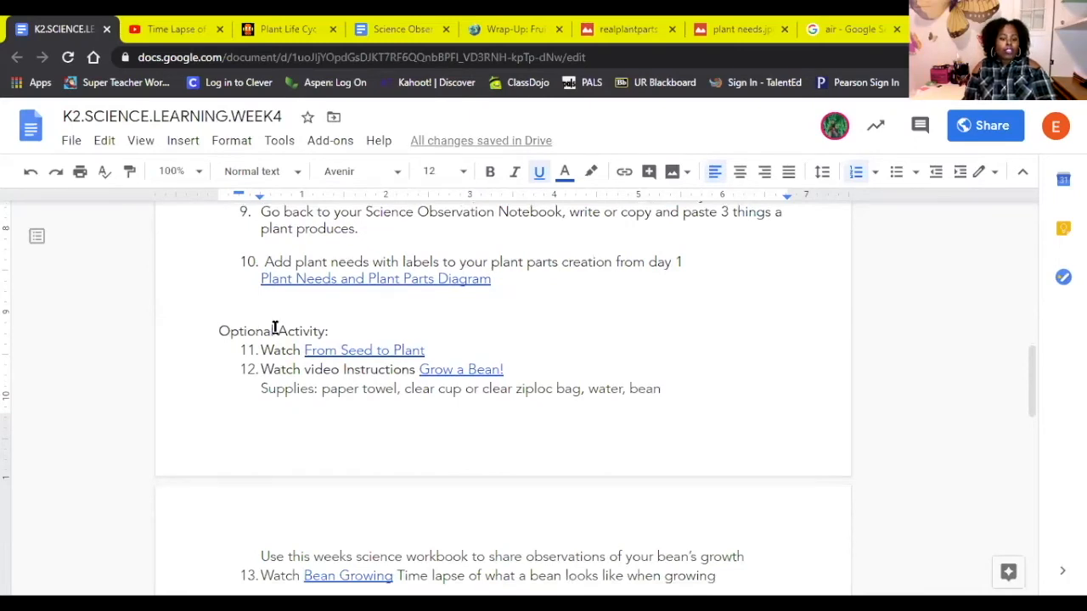
pyautogui.scroll(-3)
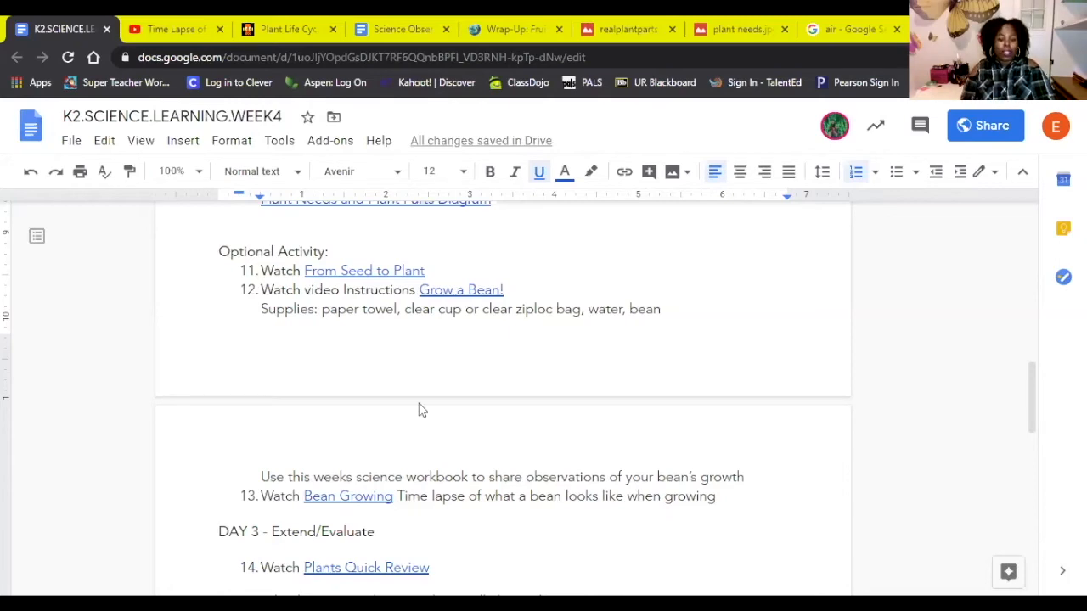
pyautogui.scroll(-3)
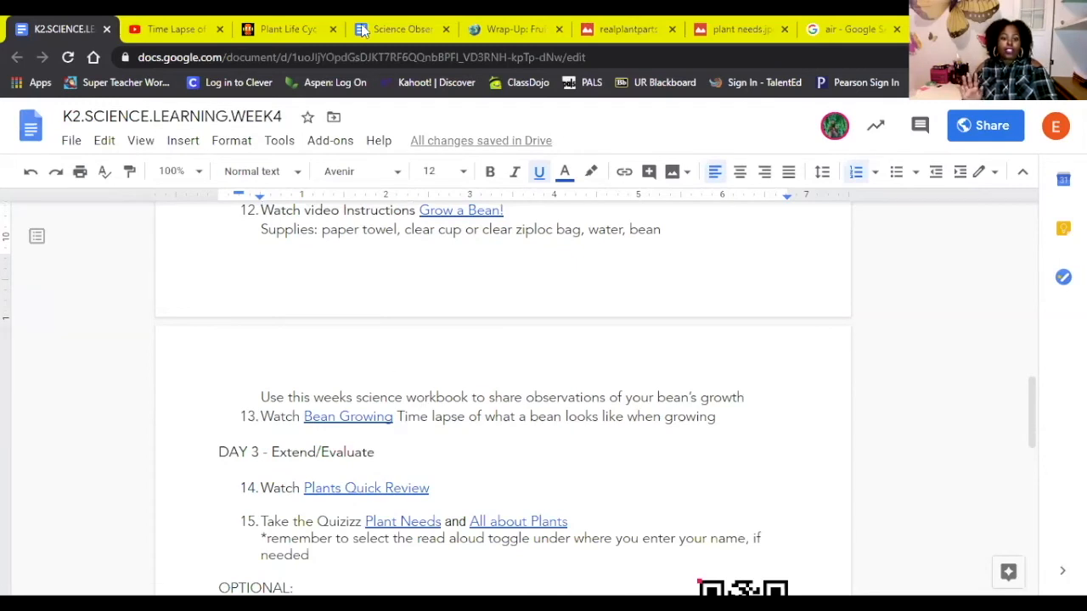
# Step: Switch to the Science Observation Notebook Week 4 and scroll down to its final page
pyautogui.click(399, 28)
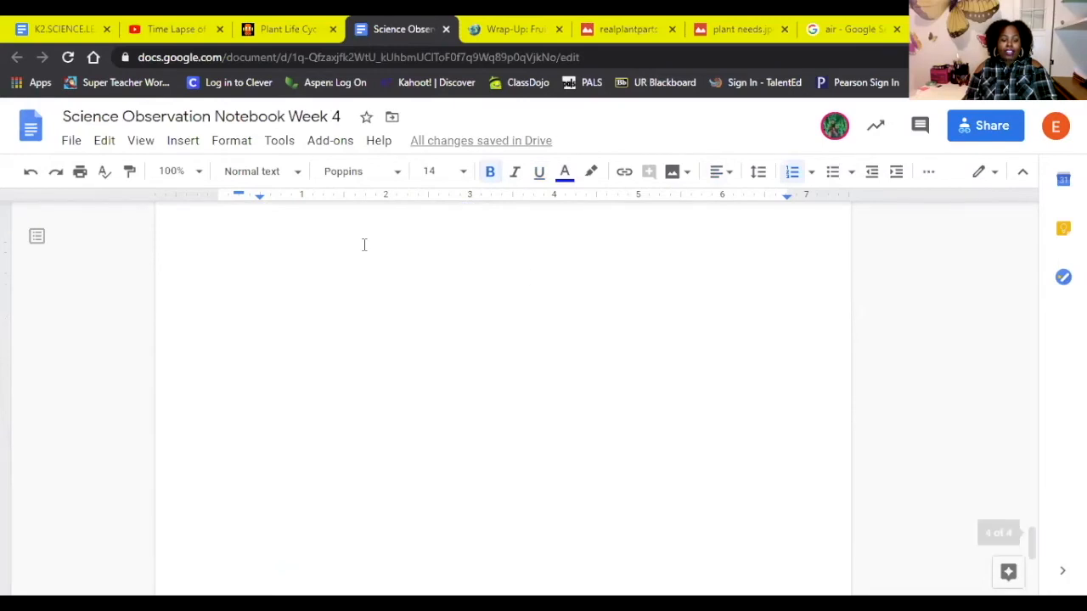
pyautogui.scroll(-3)
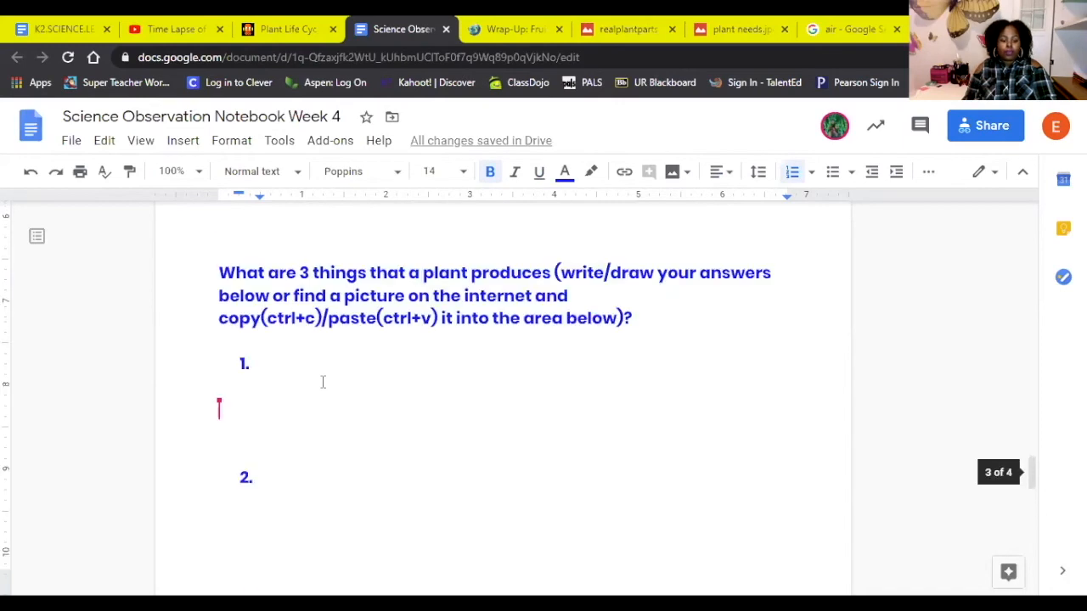
pyautogui.scroll(-3)
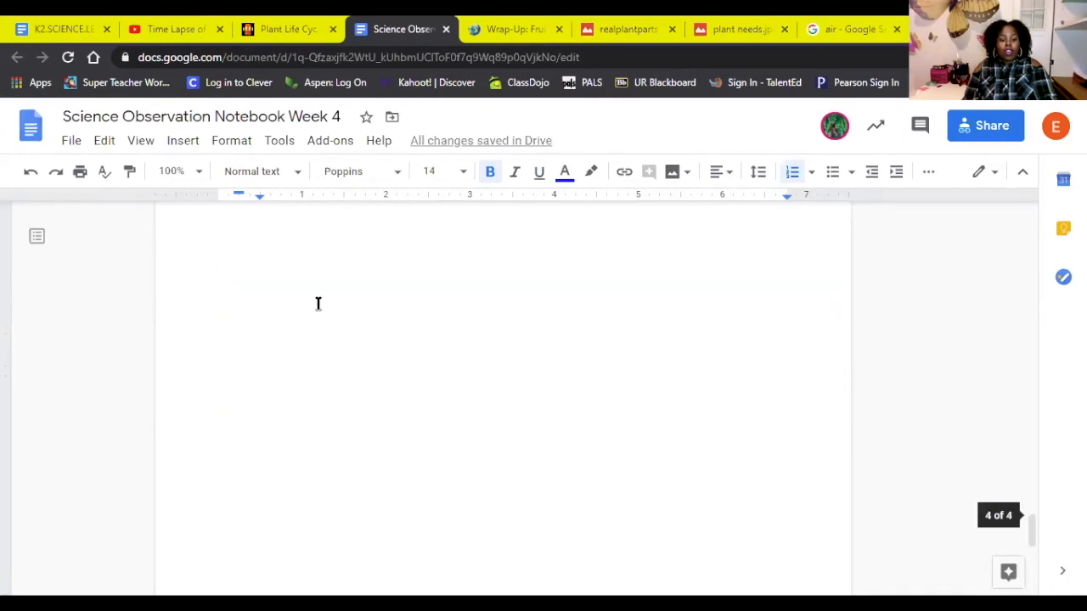
pyautogui.moveTo(518, 410)
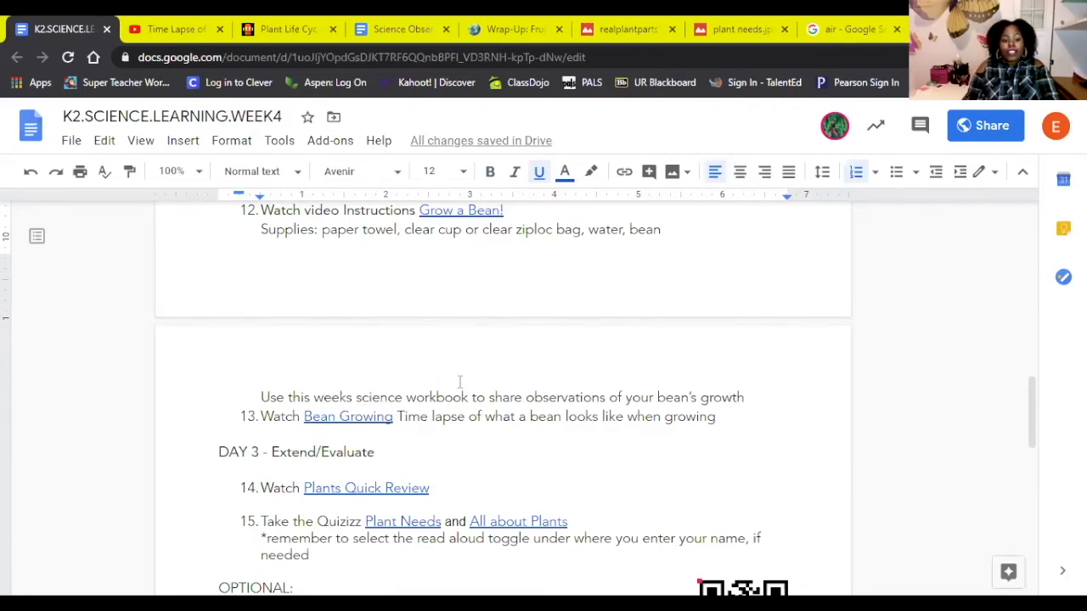
pyautogui.scroll(-3)
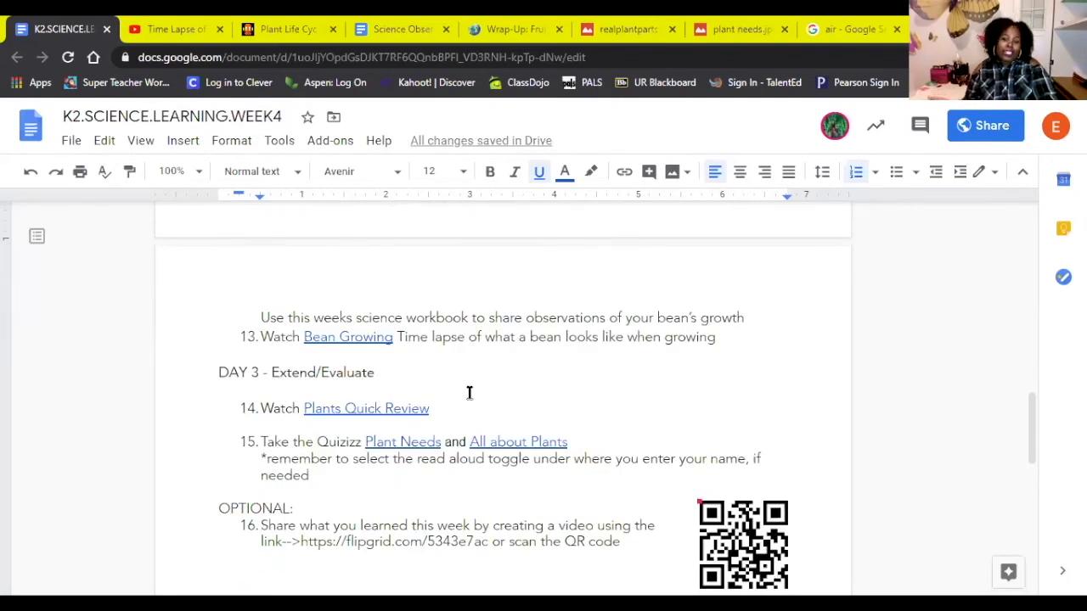
pyautogui.moveTo(451, 377)
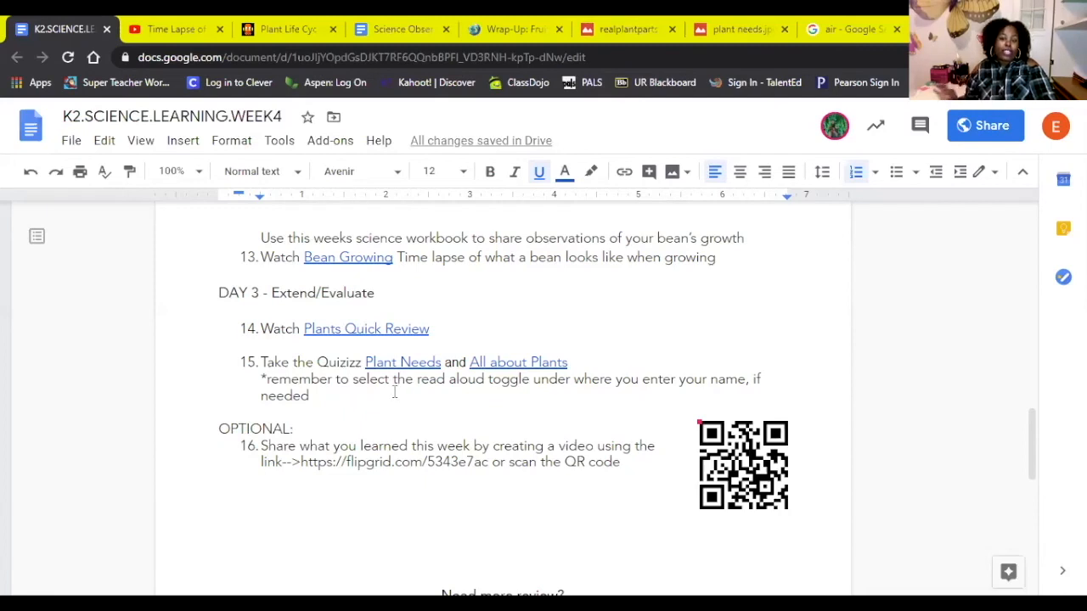
pyautogui.moveTo(399, 390)
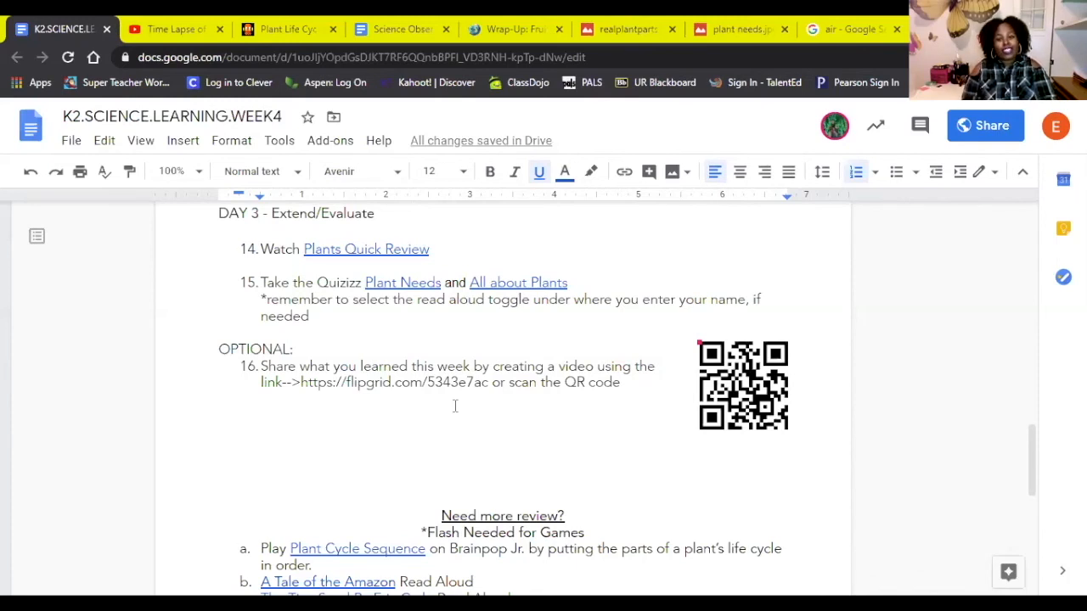
pyautogui.moveTo(640, 435)
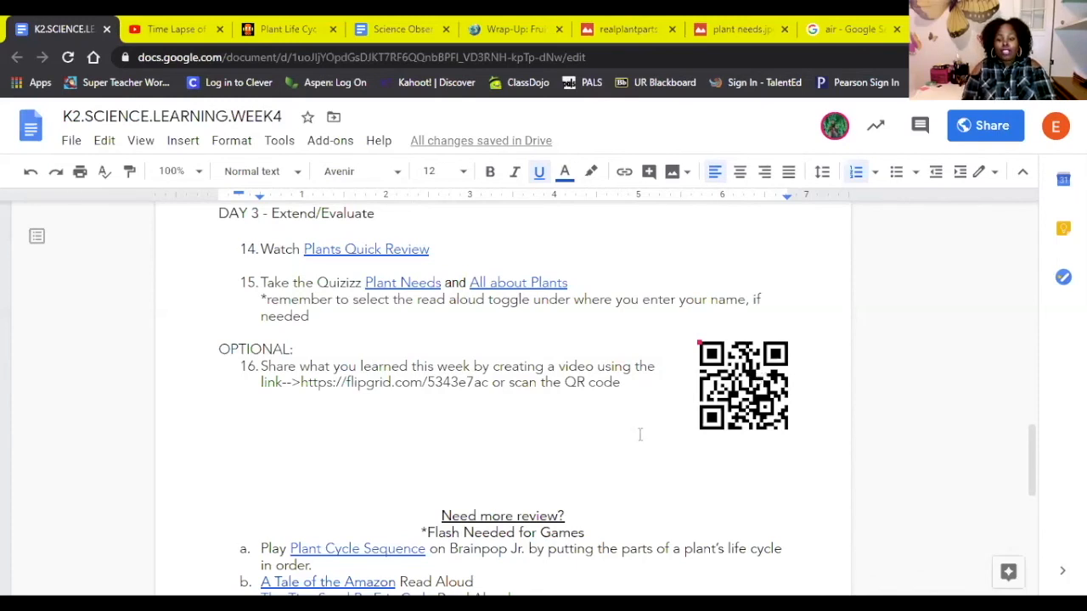